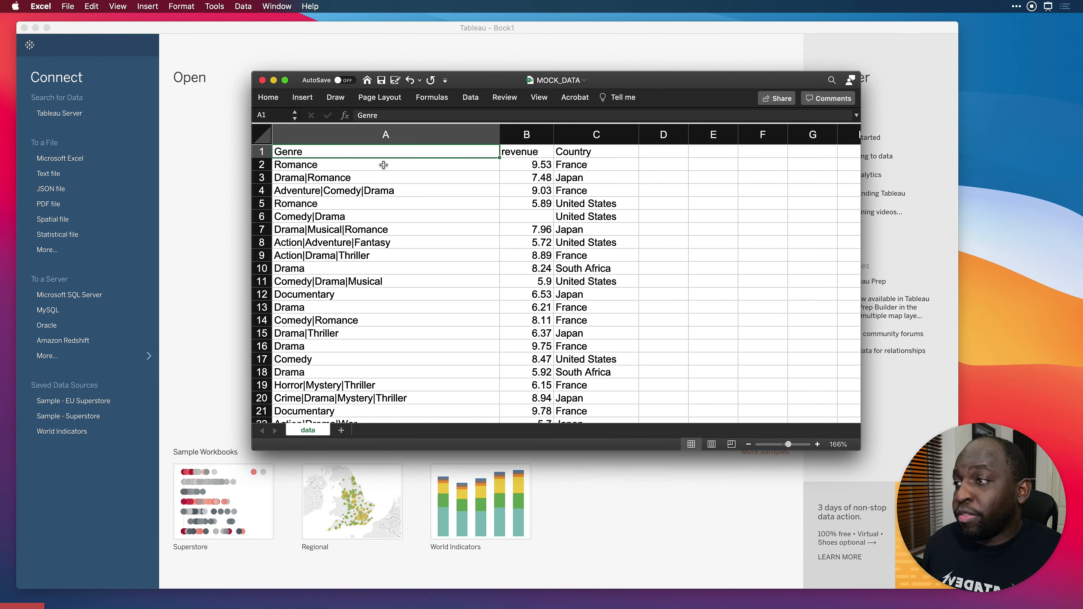
{"action": "mouse_move", "coordinate": [530, 164]}
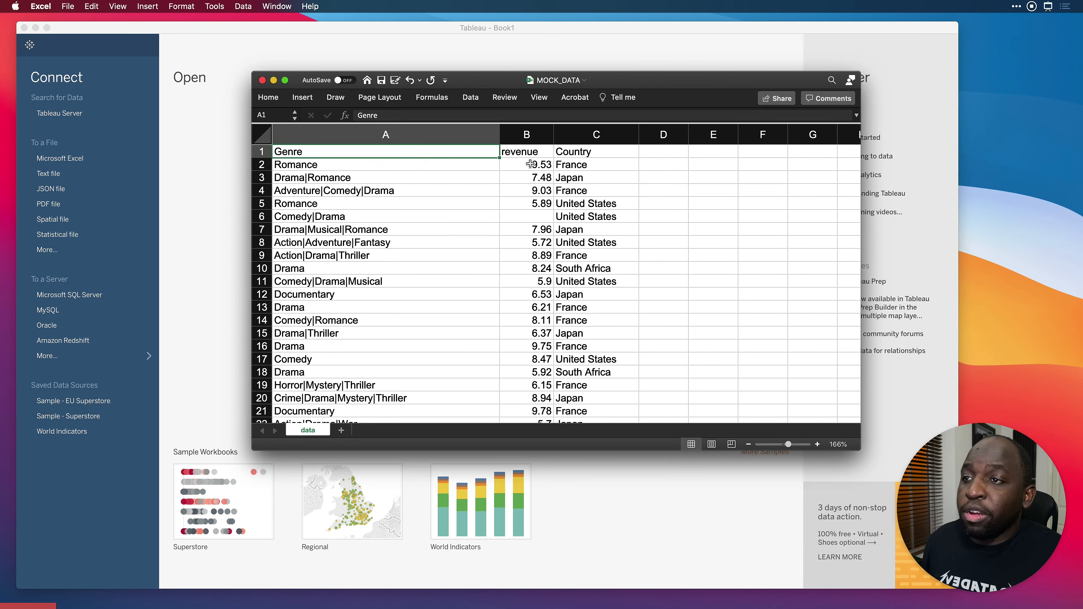
{"action": "mouse_move", "coordinate": [477, 258]}
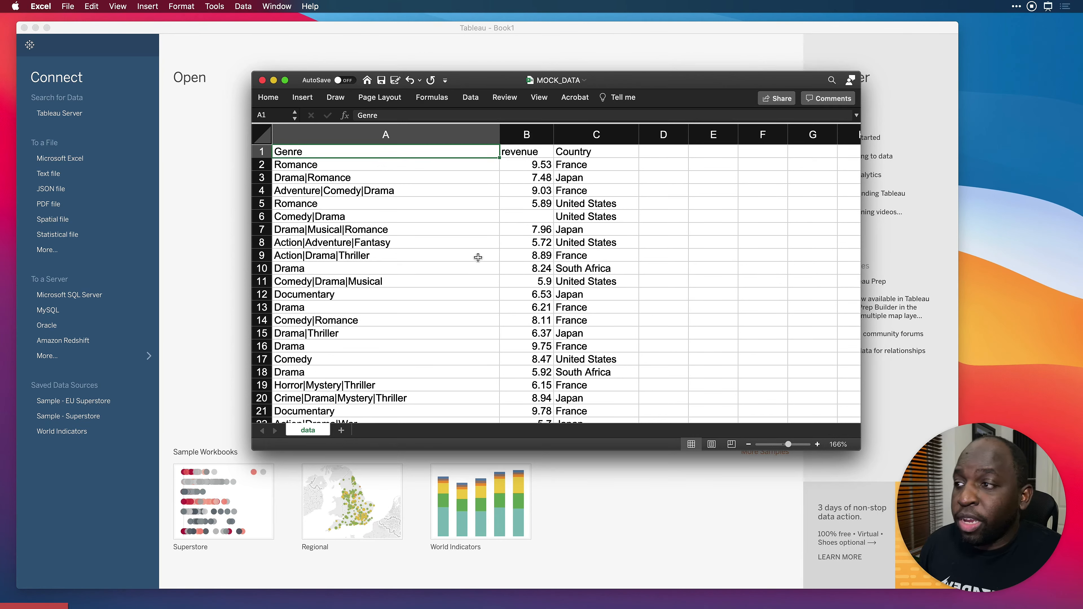
{"action": "mouse_move", "coordinate": [541, 214]}
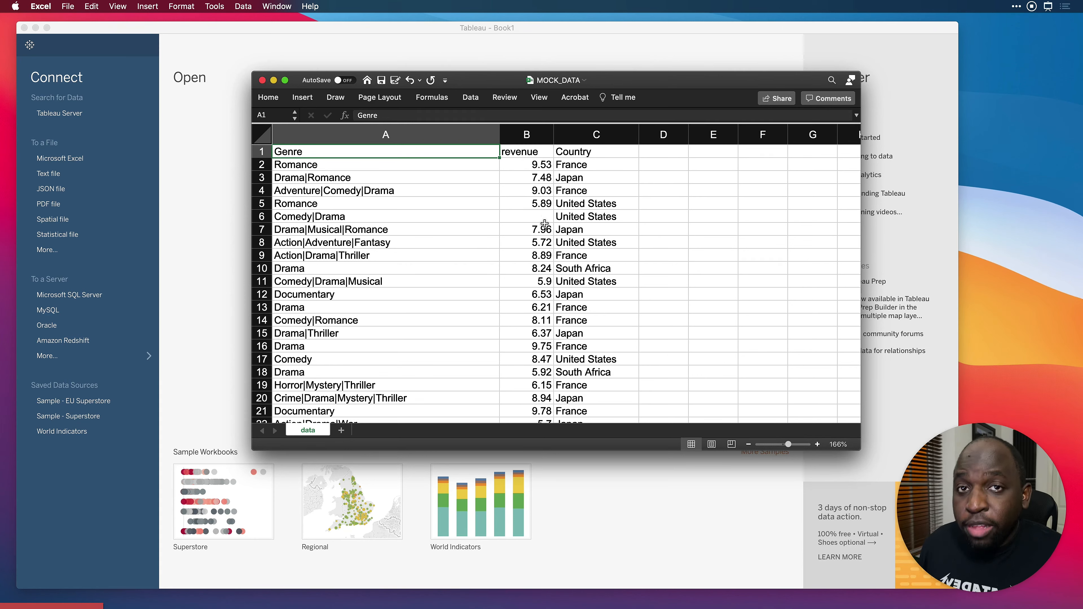
{"action": "mouse_move", "coordinate": [531, 283]}
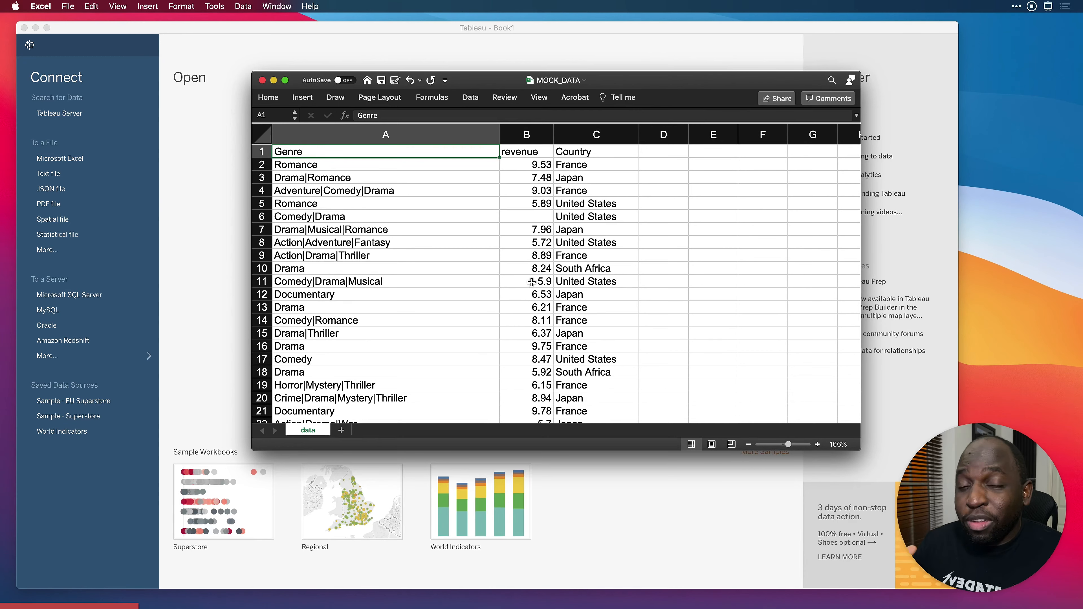
{"action": "mouse_move", "coordinate": [262, 80]}
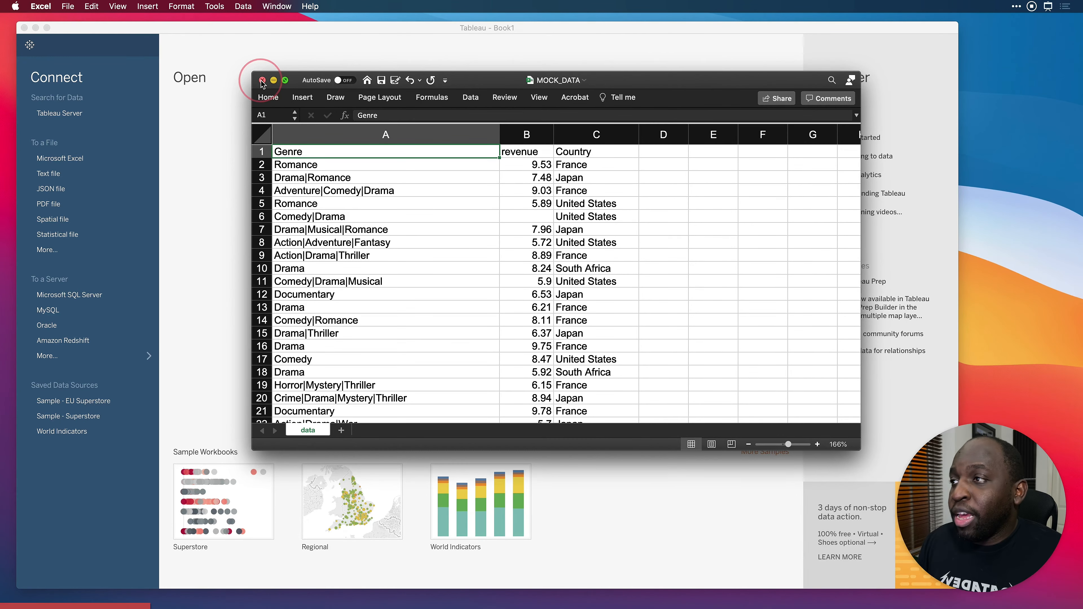
Close Excel and connect Tableau to the MOCK_DATA.xlsx workbook as the data source
{"action": "left_click", "coordinate": [261, 79]}
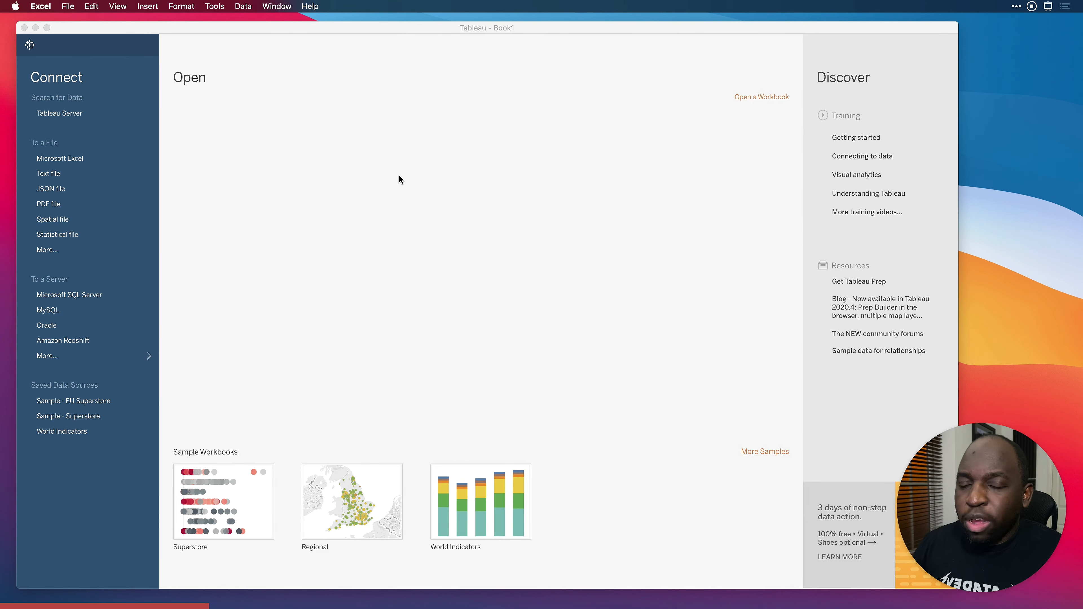
{"action": "mouse_move", "coordinate": [50, 147]}
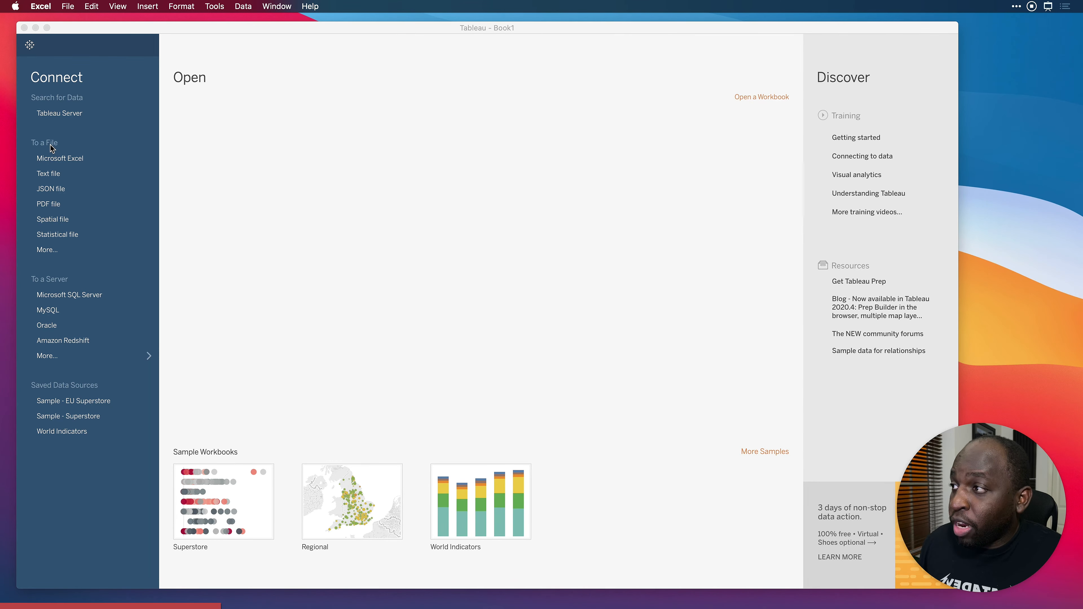
{"action": "left_click", "coordinate": [61, 158]}
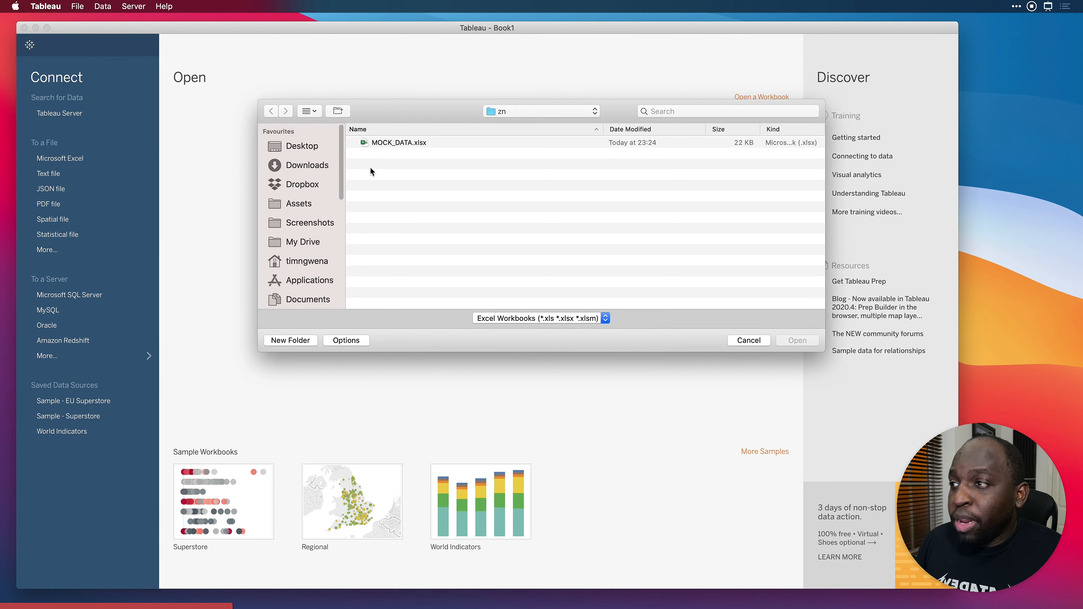
{"action": "mouse_move", "coordinate": [425, 156]}
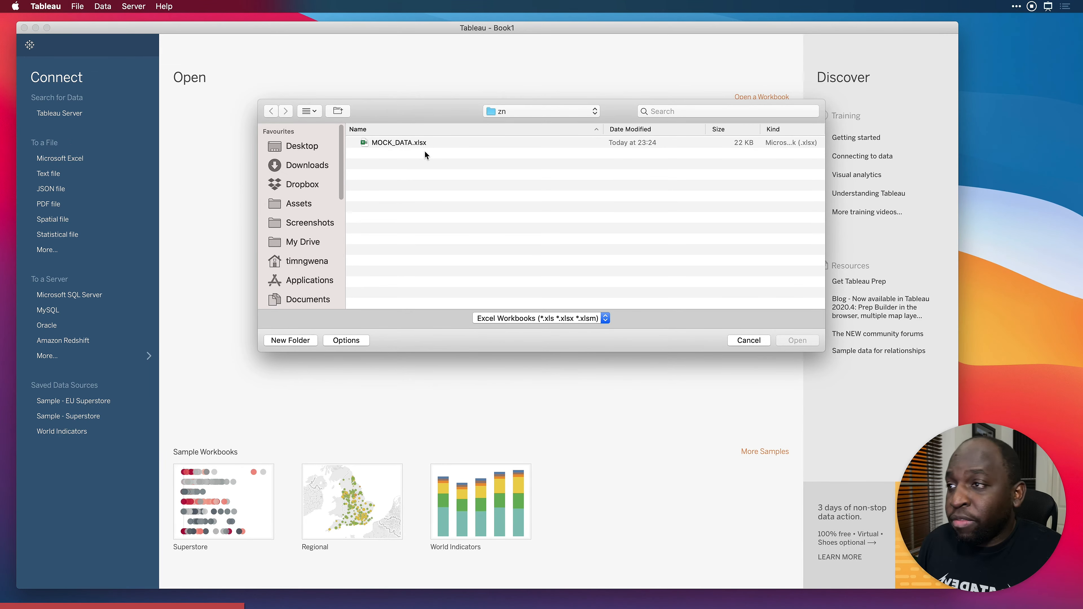
{"action": "left_click", "coordinate": [397, 142]}
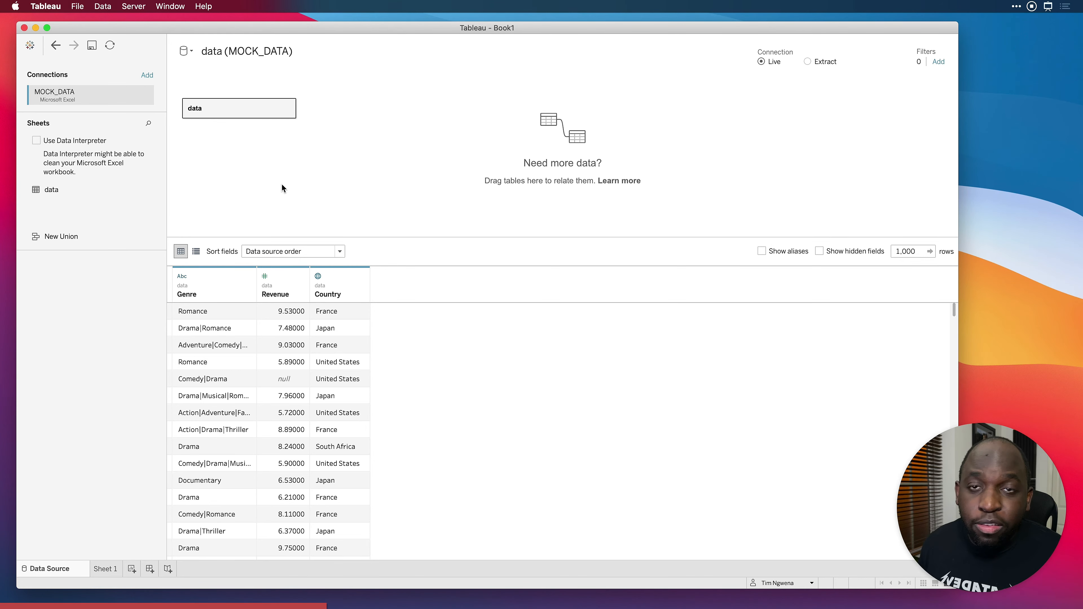
On Sheet 1, build a text table of total Revenue per Country
{"action": "left_click", "coordinate": [105, 568]}
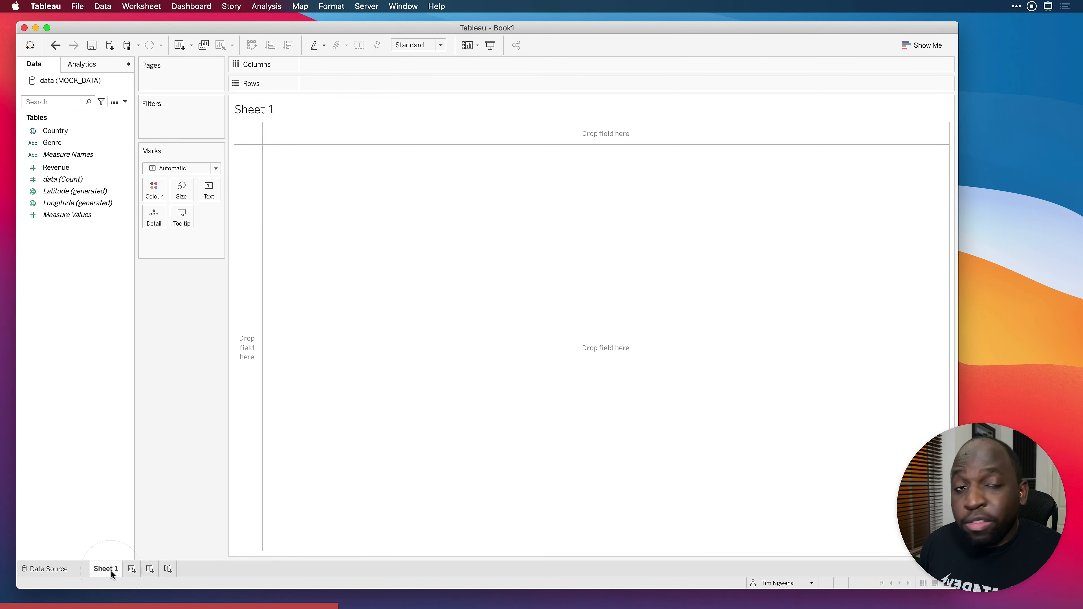
{"action": "mouse_move", "coordinate": [255, 488]}
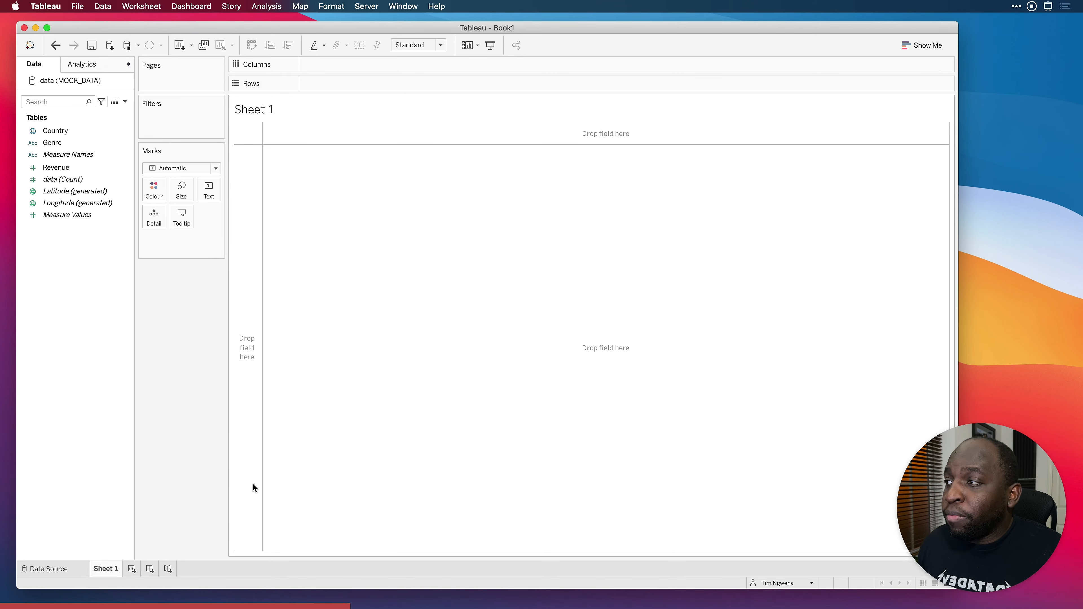
{"action": "left_click", "coordinate": [62, 179]}
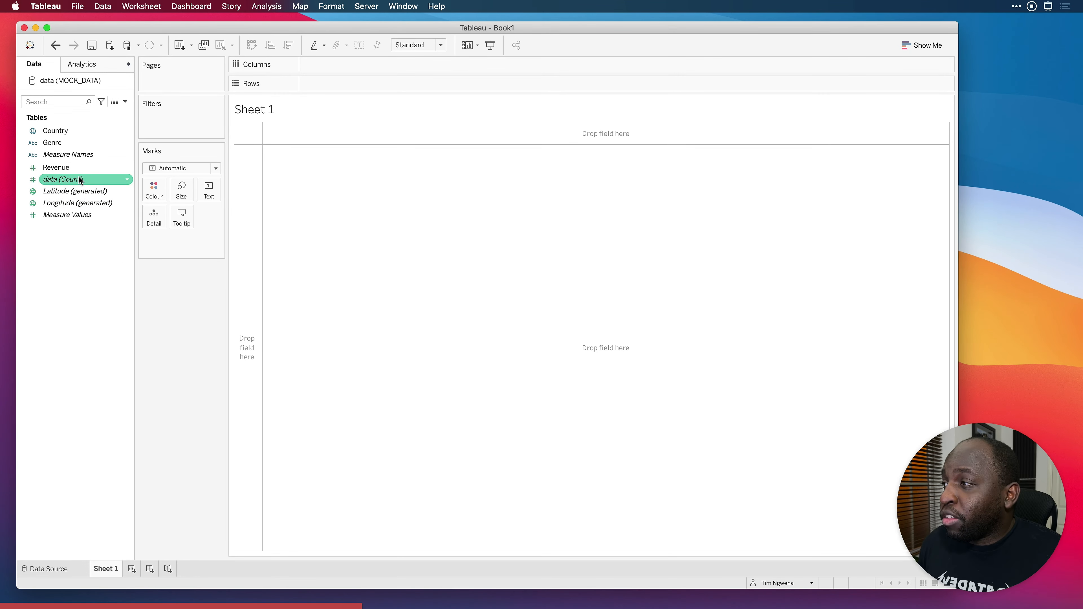
{"action": "left_click_drag", "start_coordinate": [55, 130], "coordinate": [342, 82]}
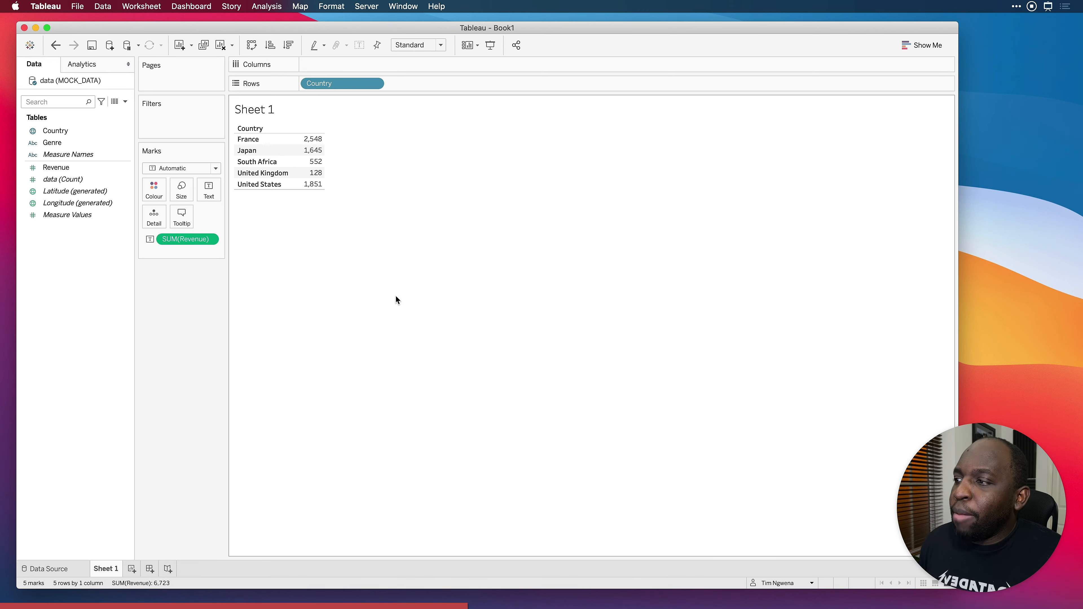
{"action": "mouse_move", "coordinate": [117, 581]}
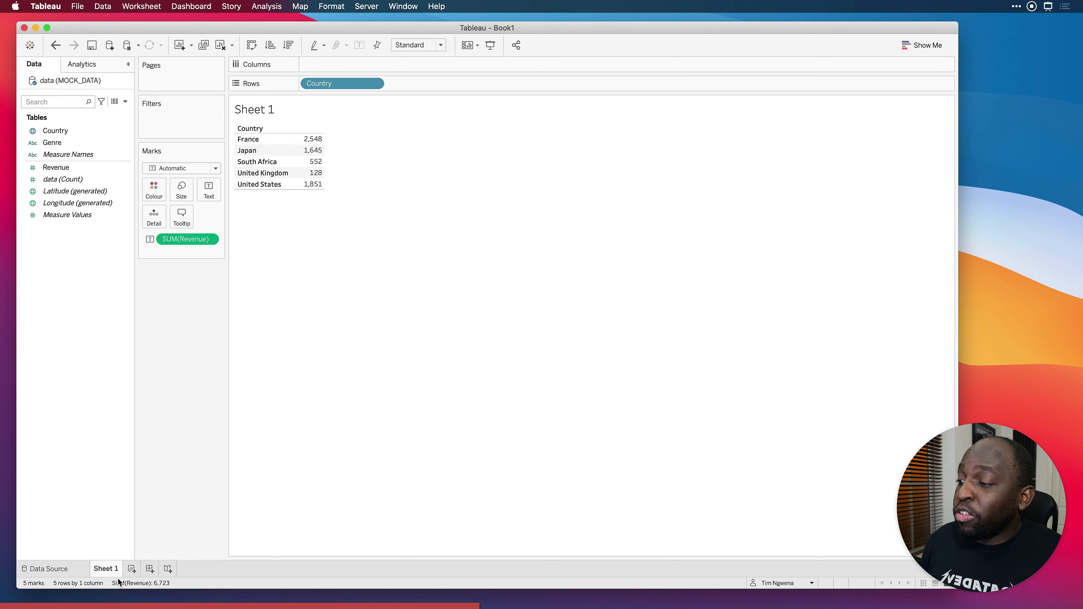
On a new Sheet 2, break Revenue down by Country and Genre as rows
{"action": "left_click", "coordinate": [149, 568]}
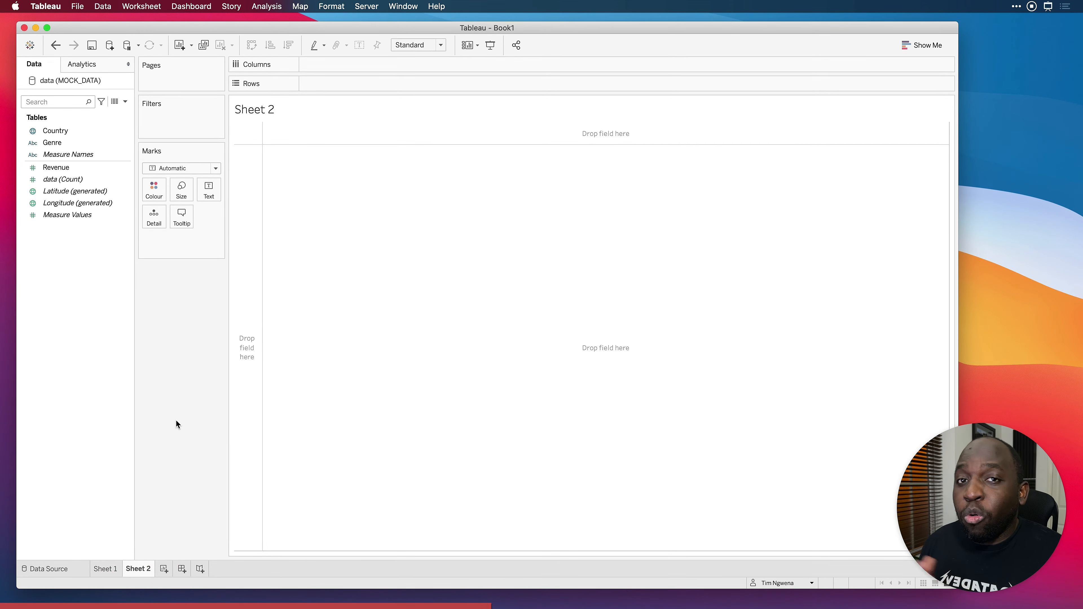
{"action": "left_click", "coordinate": [67, 215]}
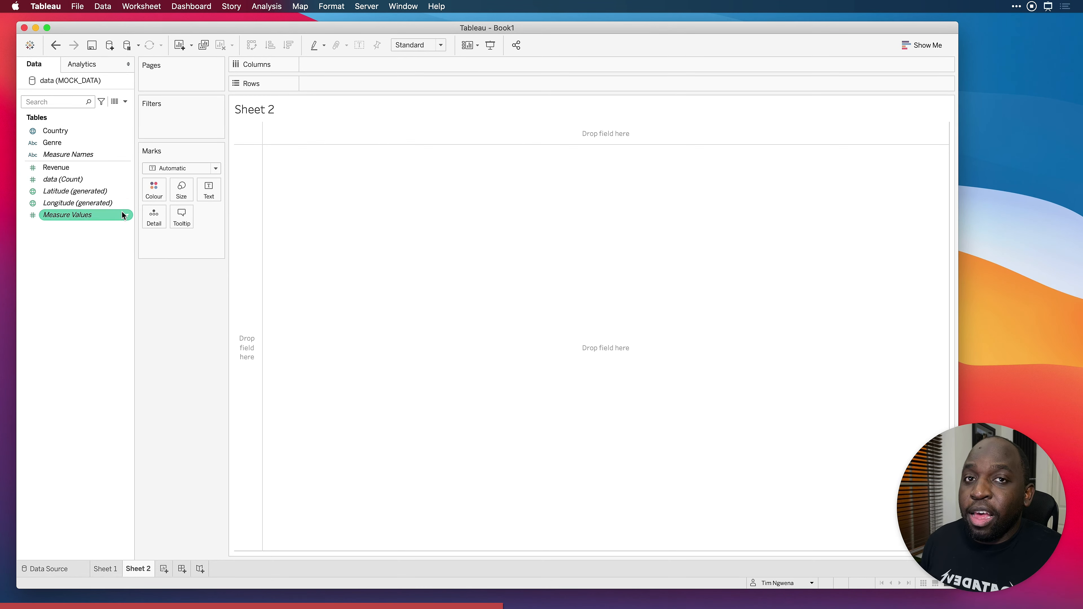
{"action": "left_click_drag", "start_coordinate": [55, 130], "coordinate": [318, 92]}
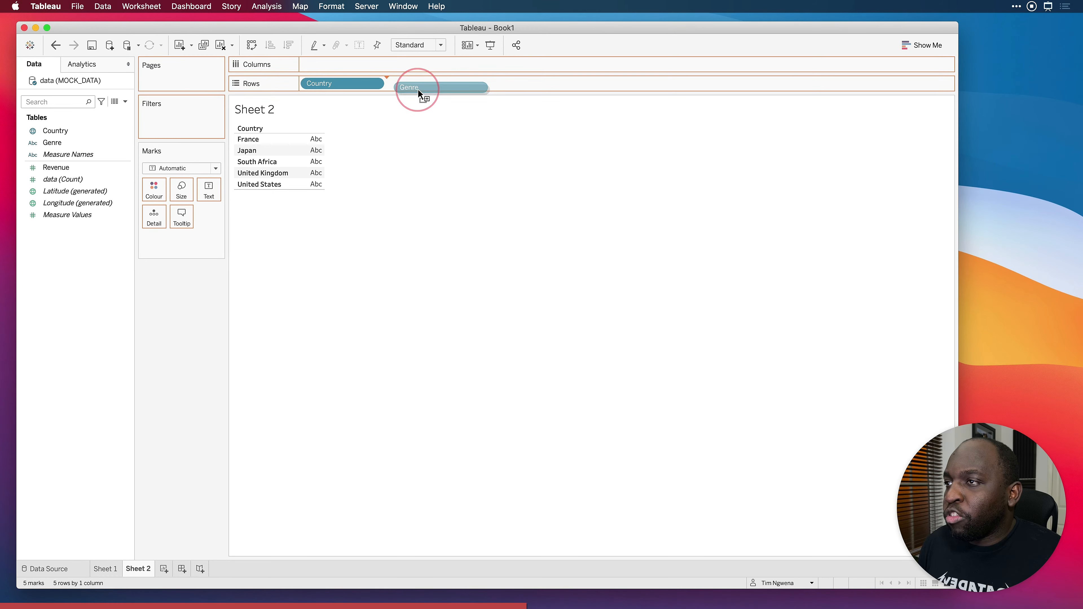
{"action": "left_click_drag", "start_coordinate": [417, 92], "coordinate": [427, 83]}
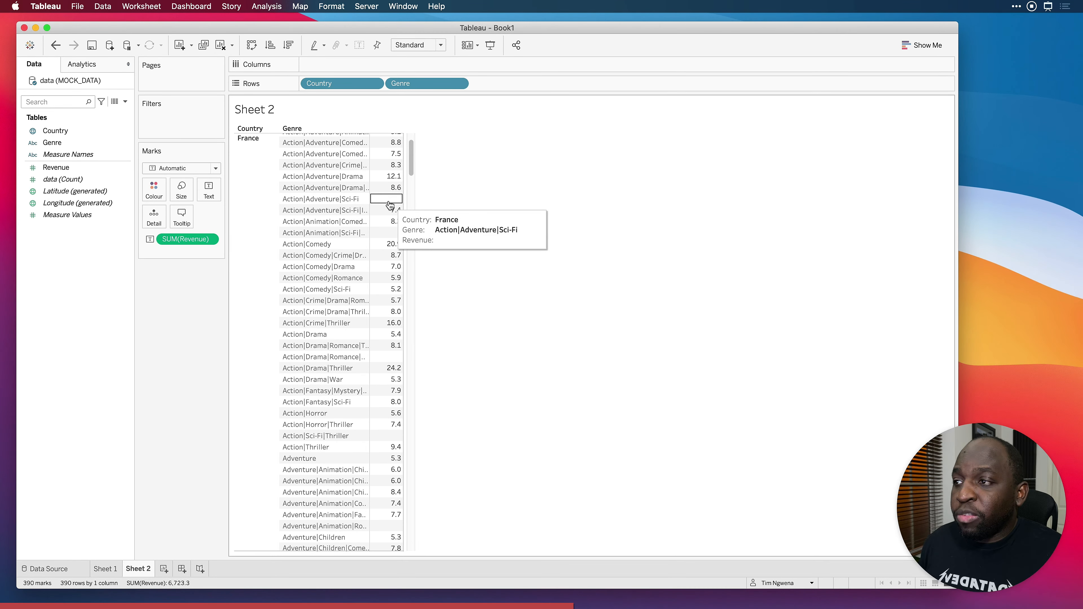
{"action": "mouse_move", "coordinate": [393, 233]}
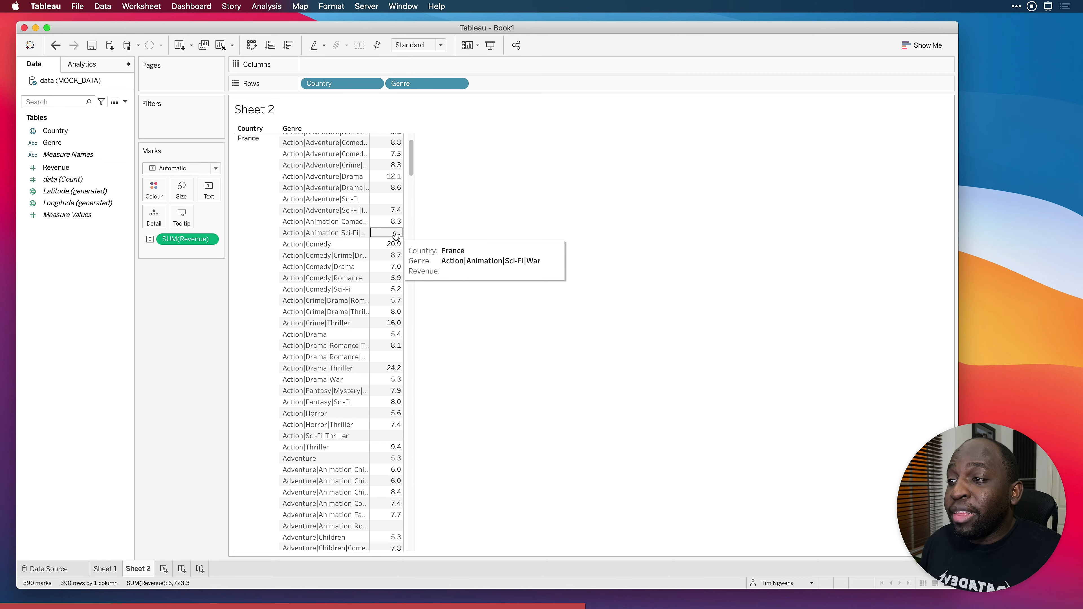
{"action": "mouse_move", "coordinate": [401, 195]}
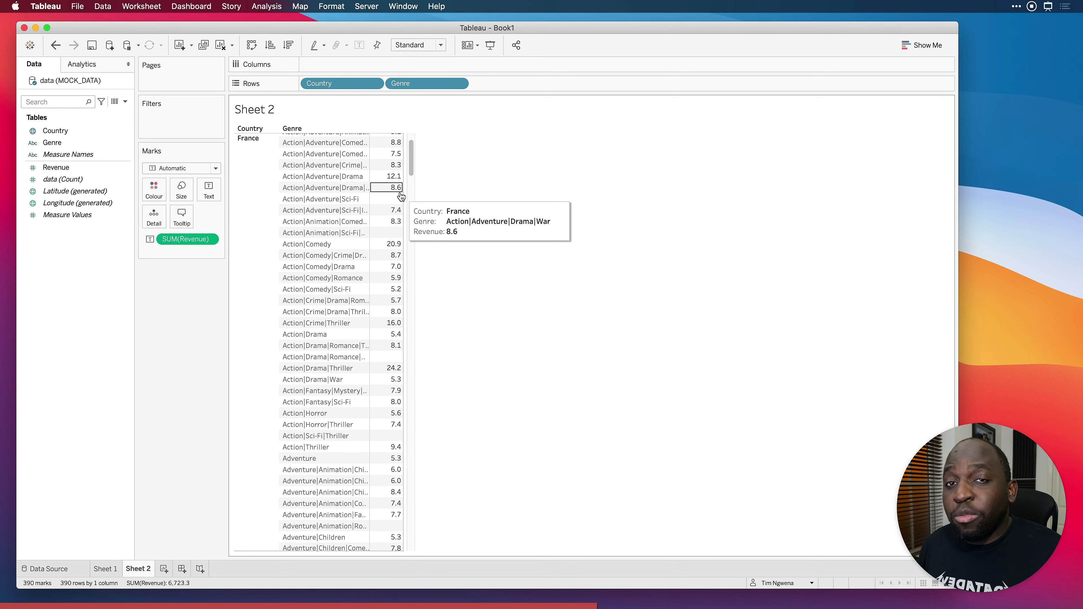
{"action": "mouse_move", "coordinate": [397, 204]}
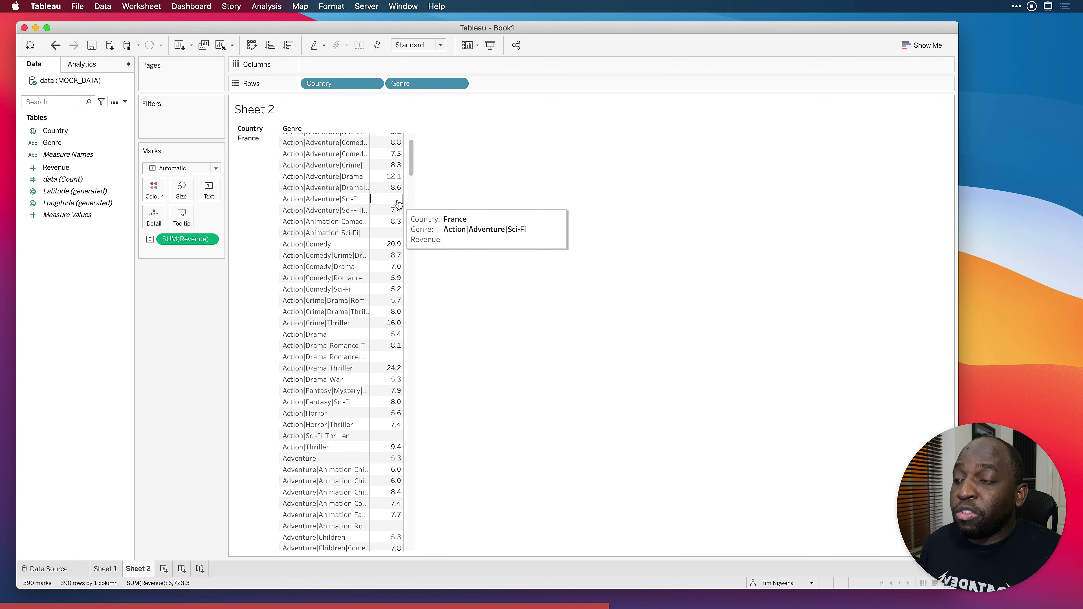
{"action": "mouse_move", "coordinate": [99, 262]}
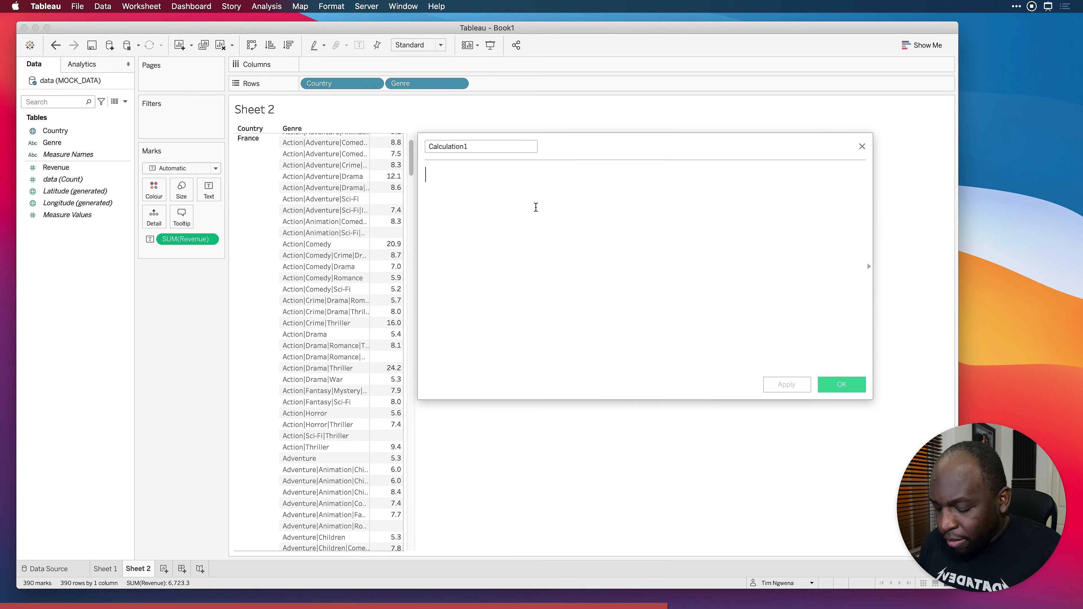
Write the ZN Revenue calculated field with formula ZN([Revenue])
{"action": "type", "text": "zn"}
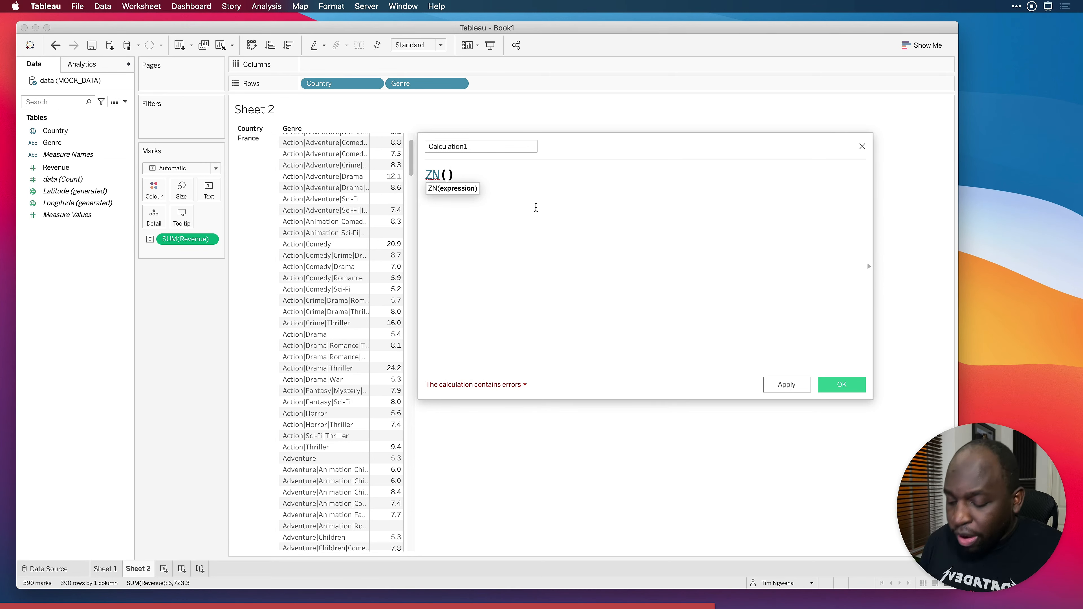
{"action": "type", "text": "reve"}
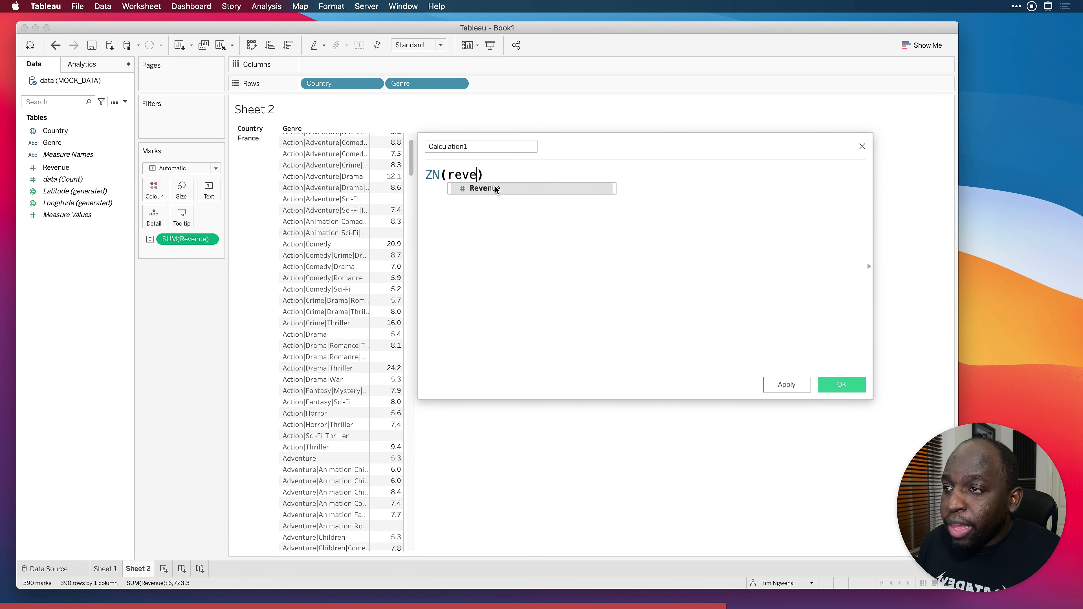
{"action": "left_click", "coordinate": [484, 188]}
{"action": "type", "text": "ZN"}
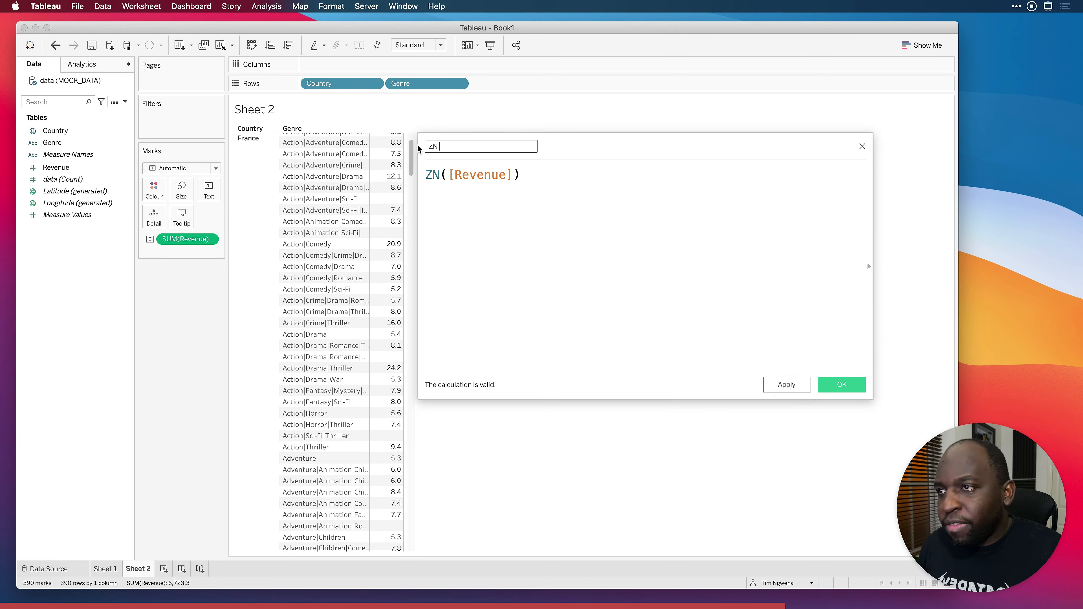
{"action": "type", "text": "Re"}
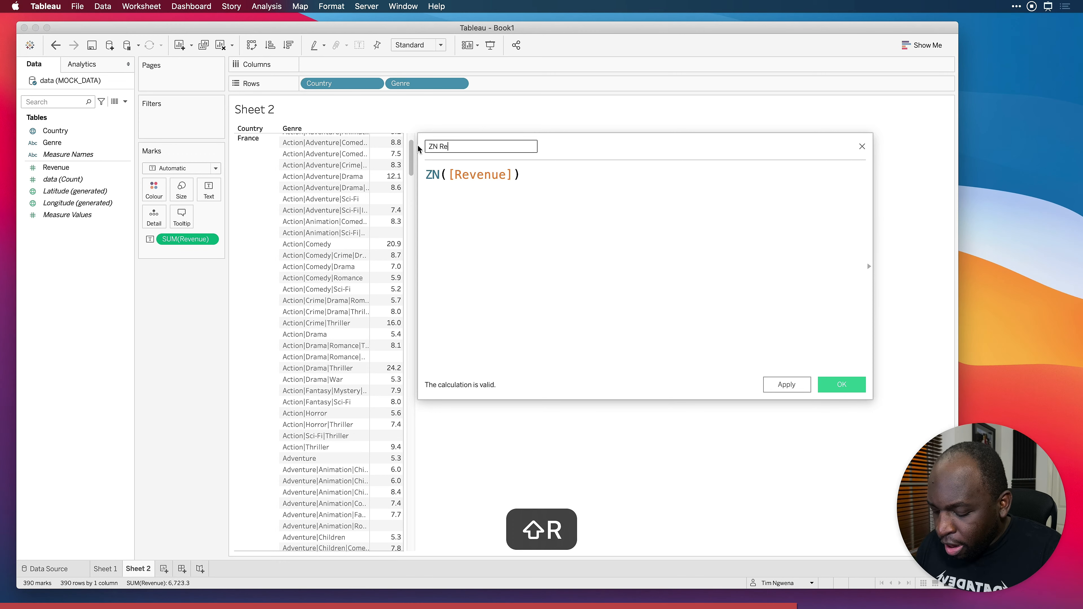
{"action": "type", "text": "venue"}
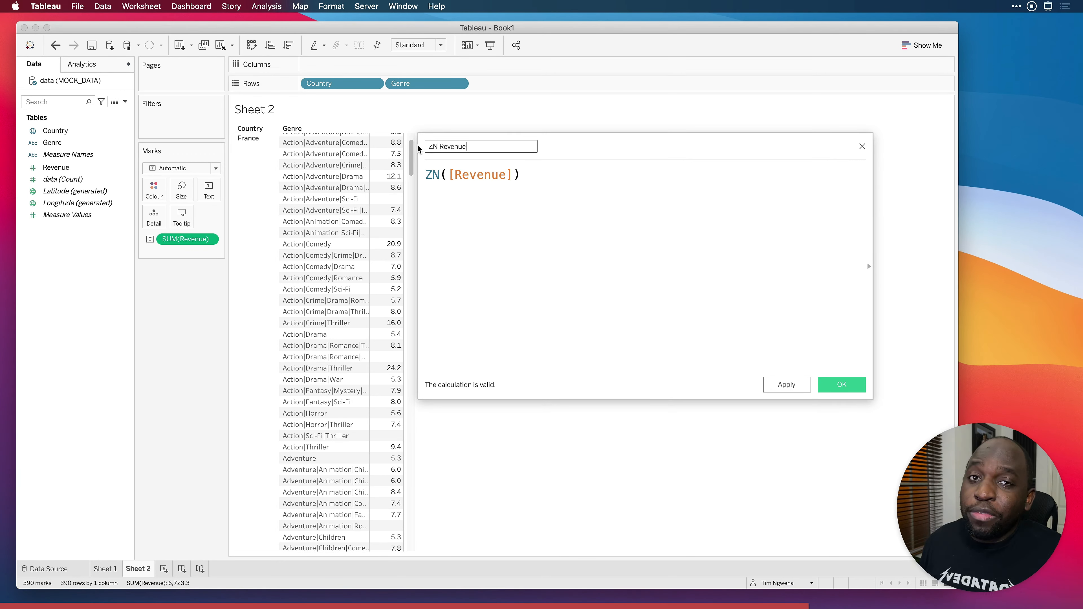
{"action": "mouse_move", "coordinate": [873, 191]}
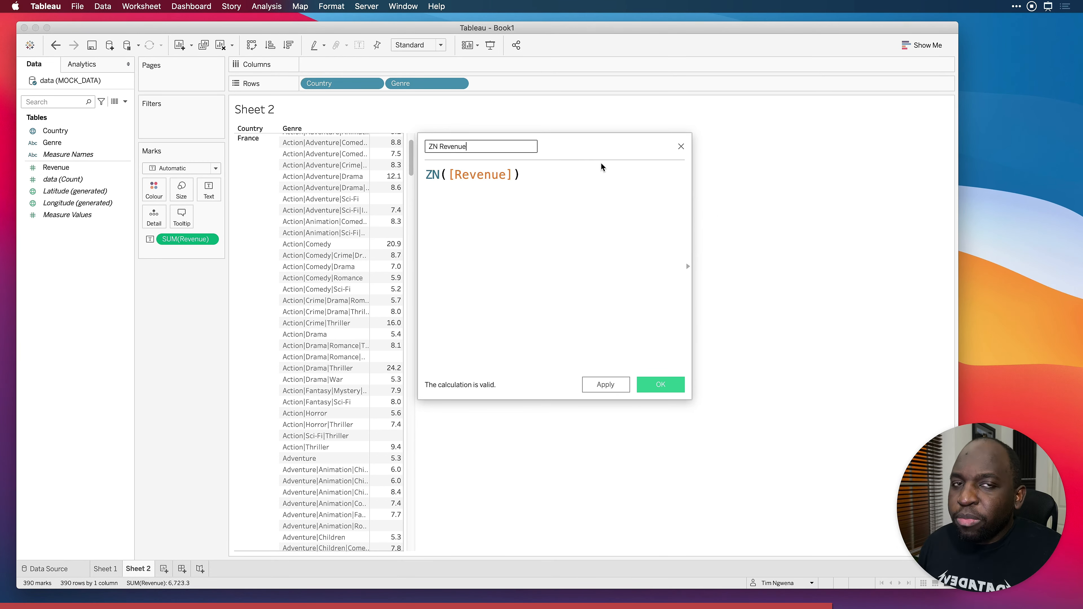
{"action": "mouse_move", "coordinate": [562, 262]}
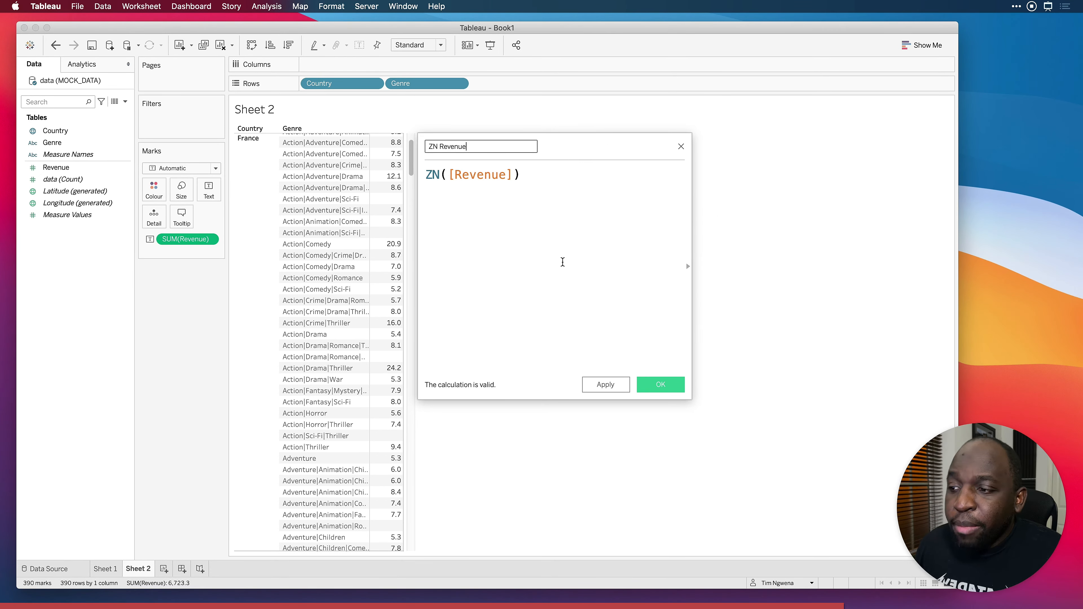
Look up ZN in the function reference list and save the ZN Revenue calculation
{"action": "left_click", "coordinate": [688, 266]}
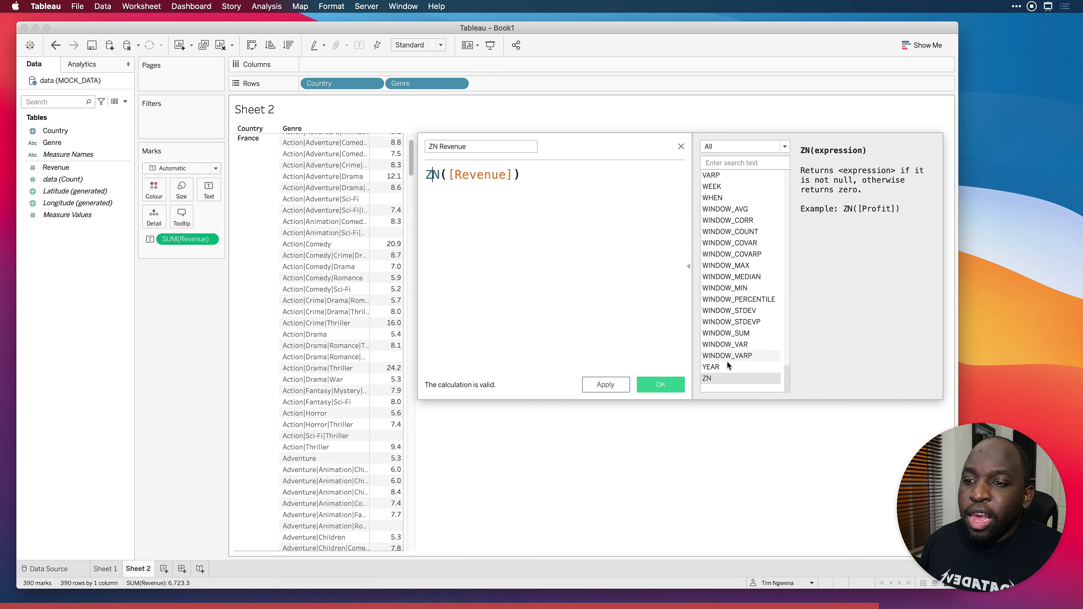
{"action": "mouse_move", "coordinate": [870, 177]}
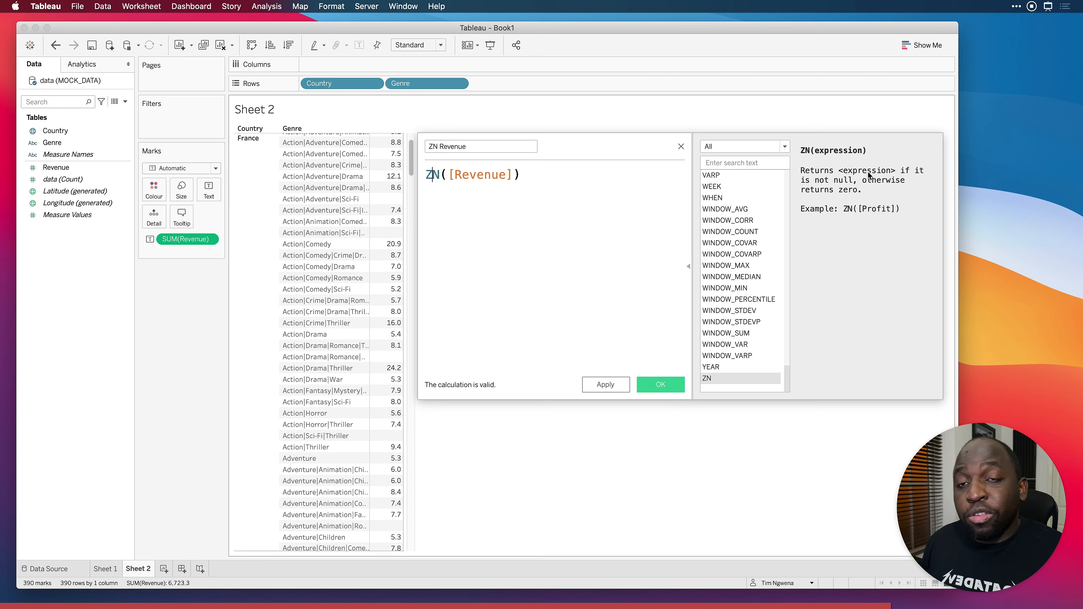
{"action": "mouse_move", "coordinate": [873, 196]}
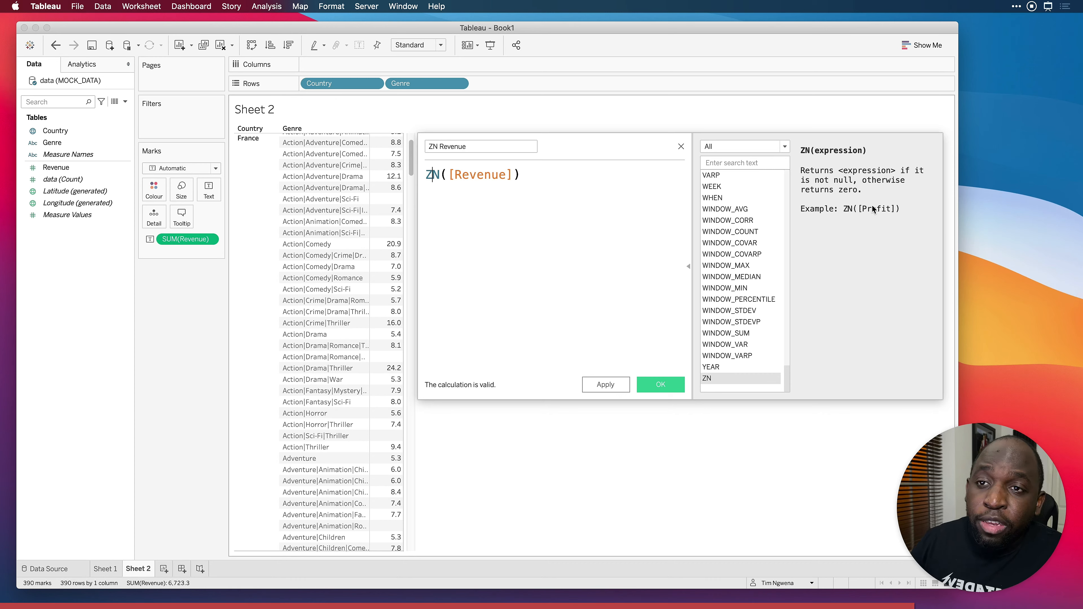
{"action": "mouse_move", "coordinate": [867, 205]}
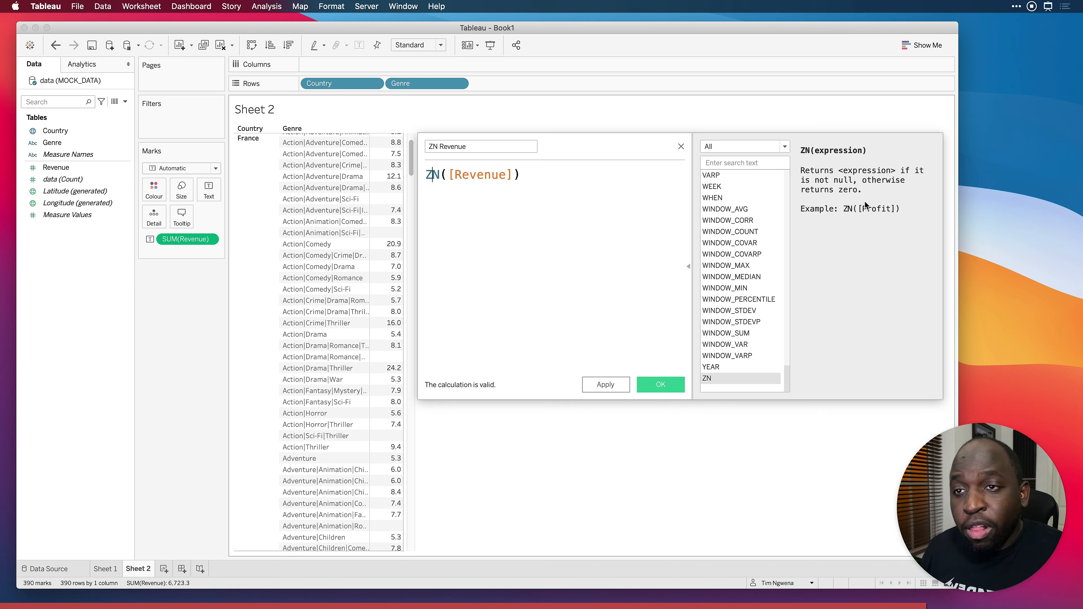
{"action": "mouse_move", "coordinate": [745, 345]}
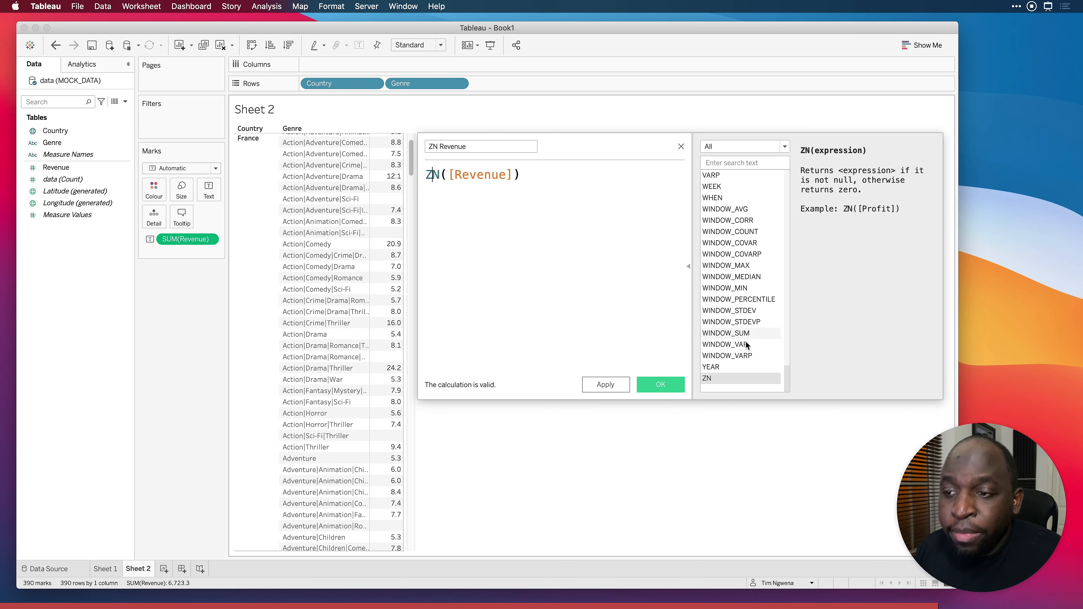
{"action": "left_click", "coordinate": [659, 385]}
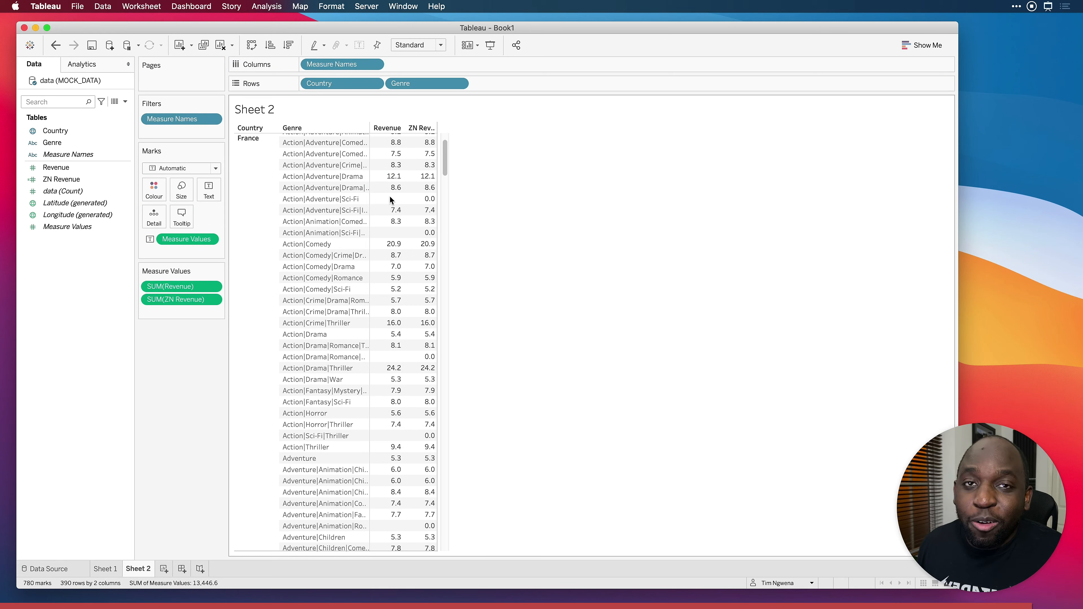
Scroll Sheet 2 back to the top and return to Sheet 1's country totals
{"action": "scroll", "scroll_direction": "up", "scroll_amount": 3}
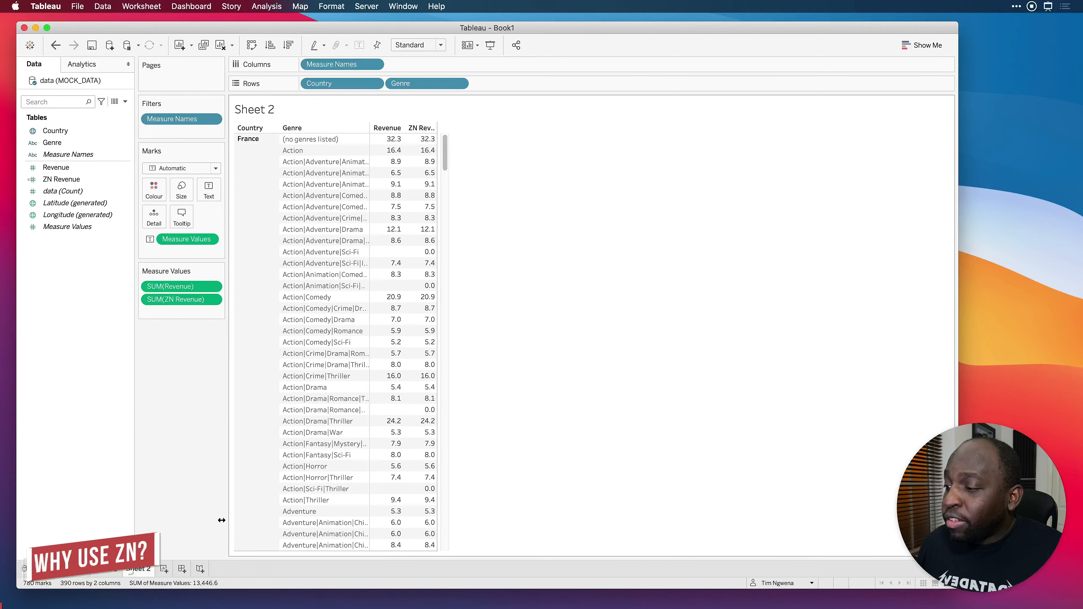
{"action": "left_click", "coordinate": [138, 569]}
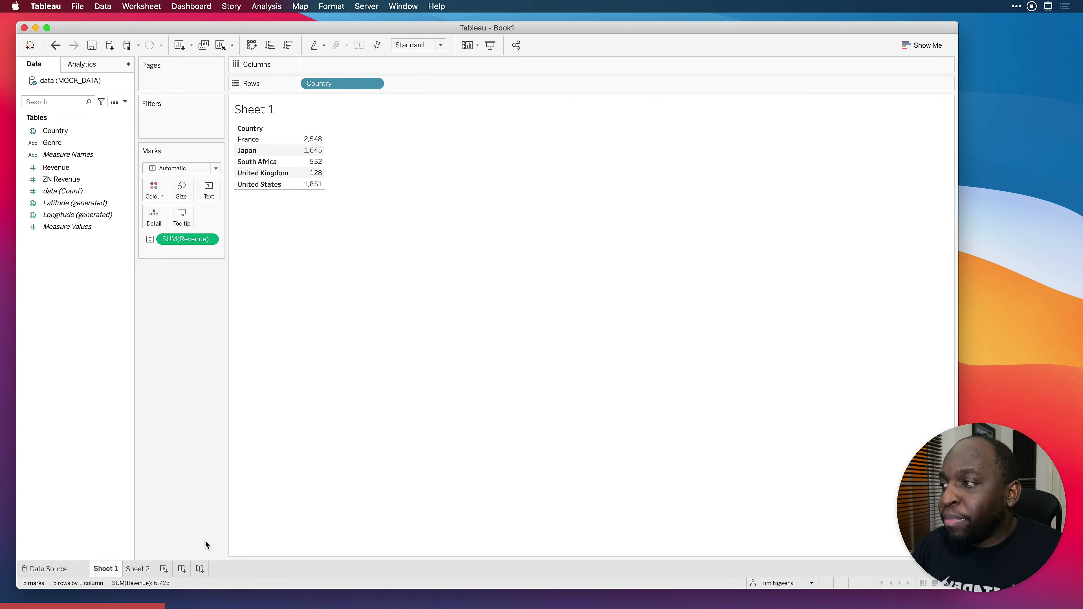
Switch the Revenue measure from SUM to Average and select France's value
{"action": "left_click", "coordinate": [55, 167]}
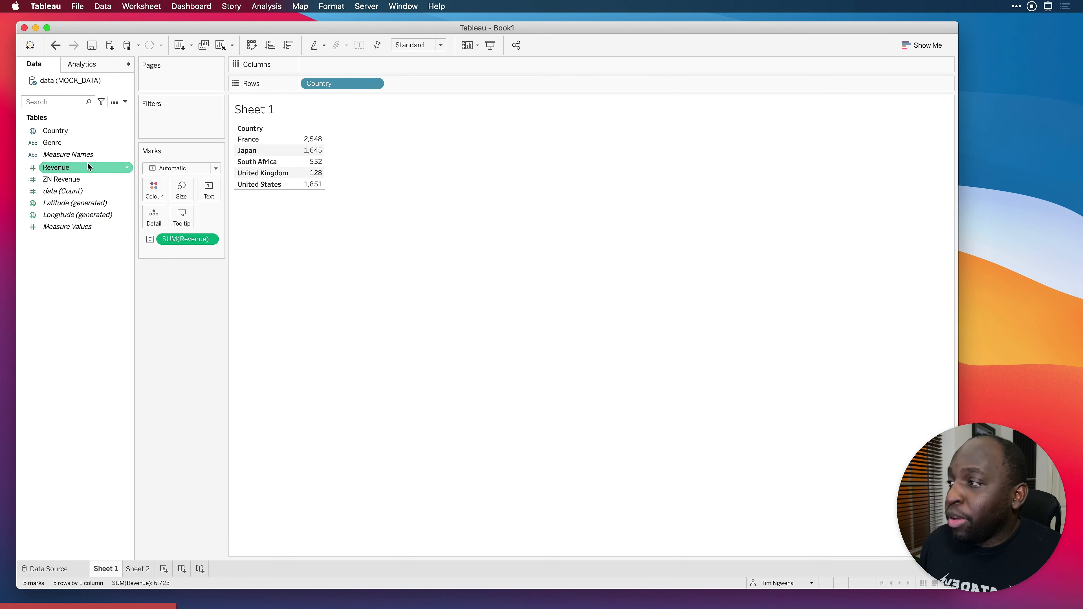
{"action": "left_click", "coordinate": [63, 191]}
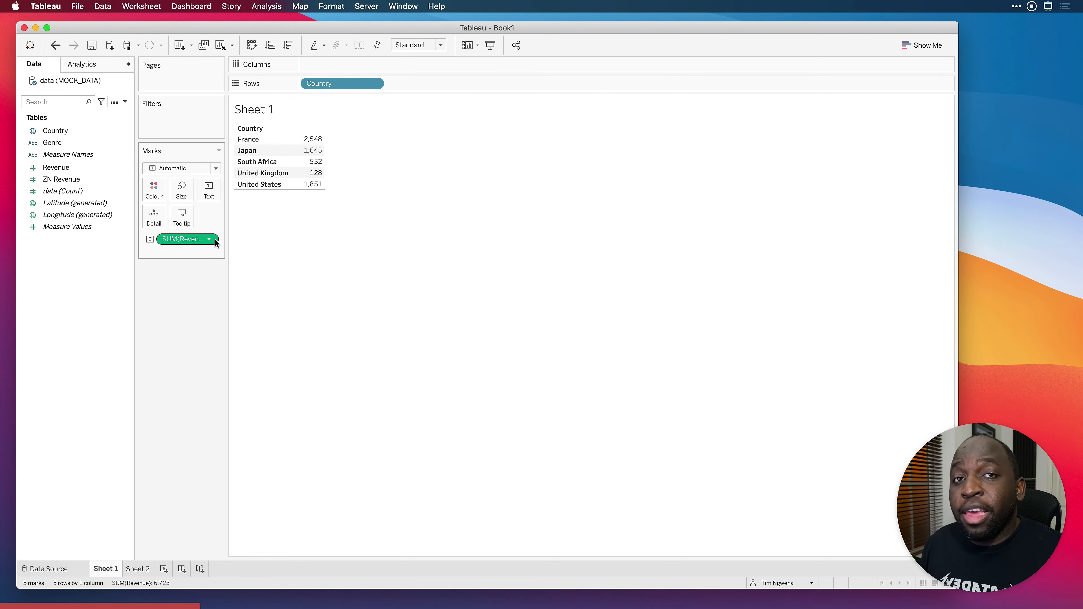
{"action": "left_click", "coordinate": [210, 240]}
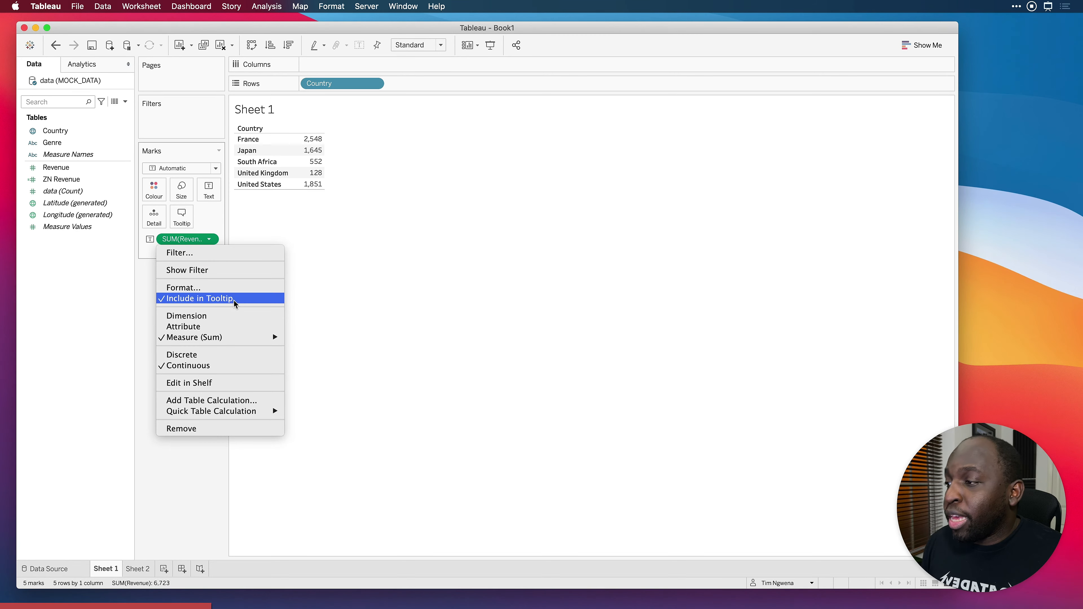
{"action": "left_click", "coordinate": [194, 337]}
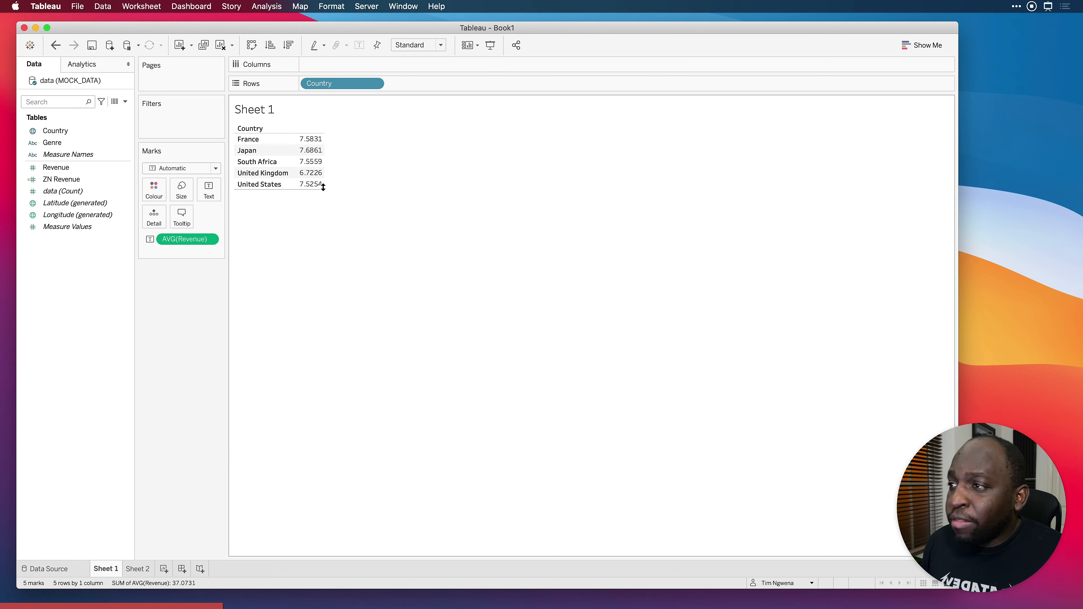
{"action": "mouse_move", "coordinate": [304, 150]}
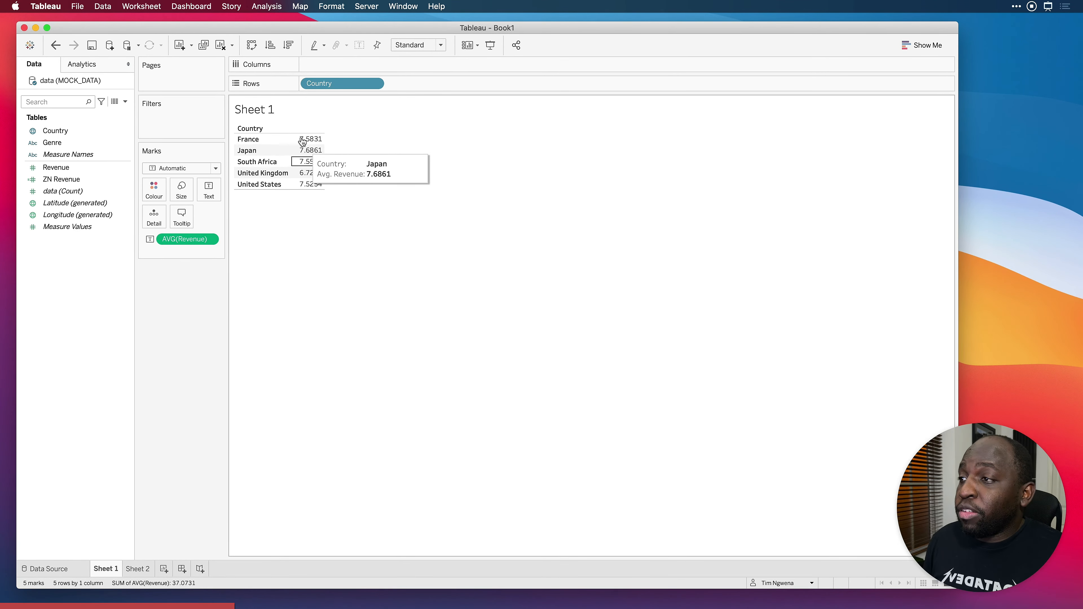
{"action": "mouse_move", "coordinate": [326, 151]}
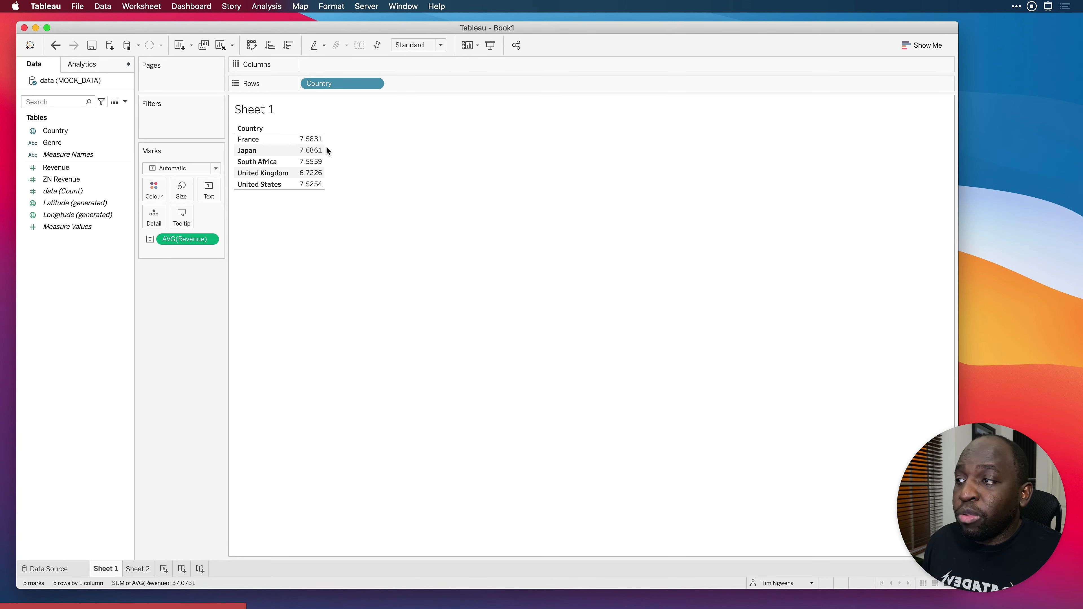
{"action": "mouse_move", "coordinate": [323, 216]}
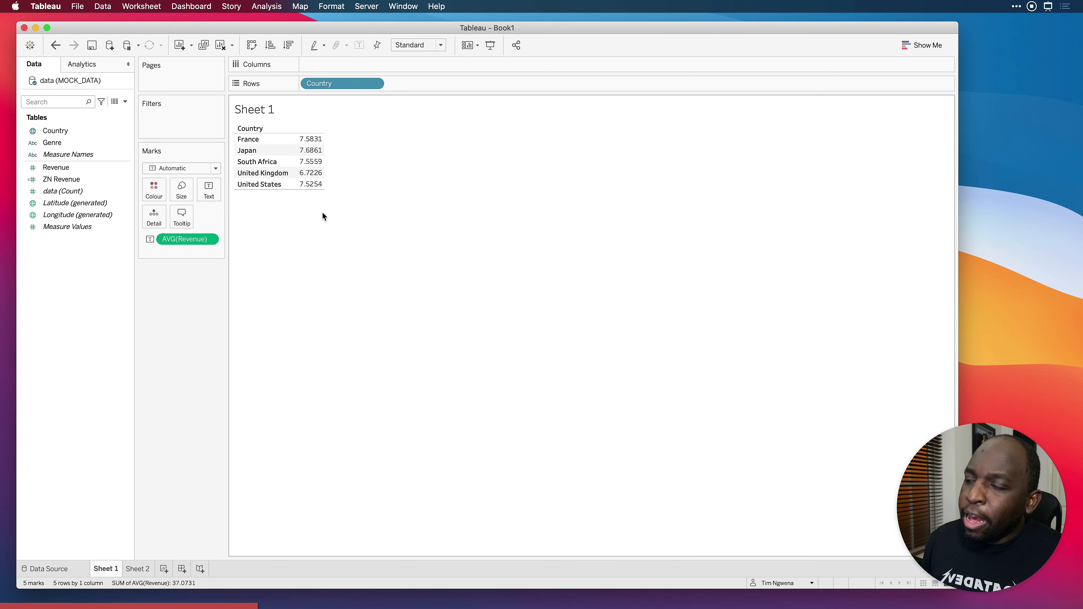
{"action": "mouse_move", "coordinate": [311, 227]}
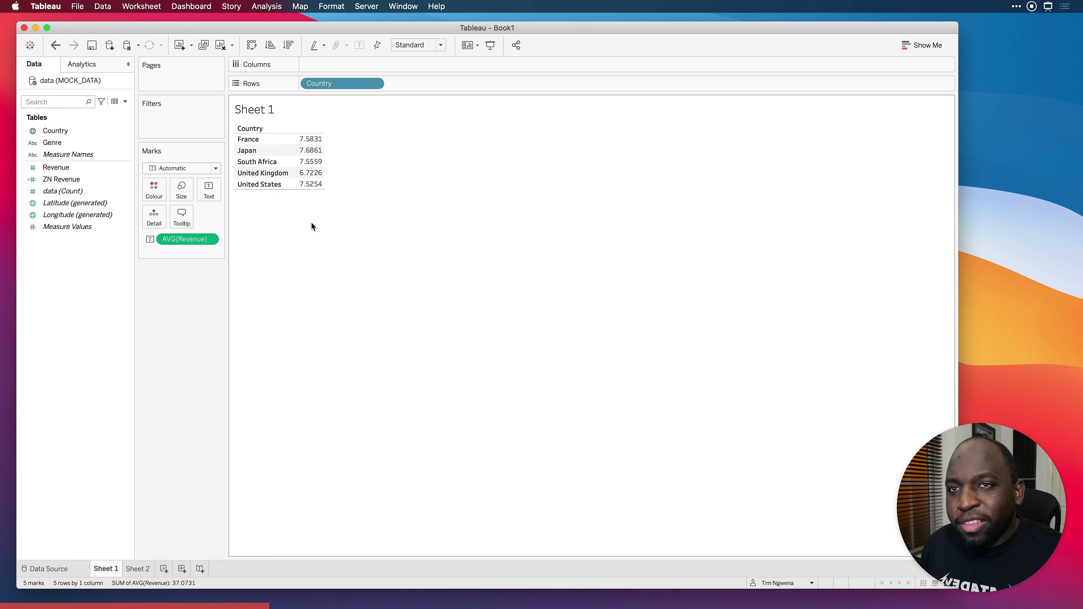
{"action": "left_click", "coordinate": [306, 139]}
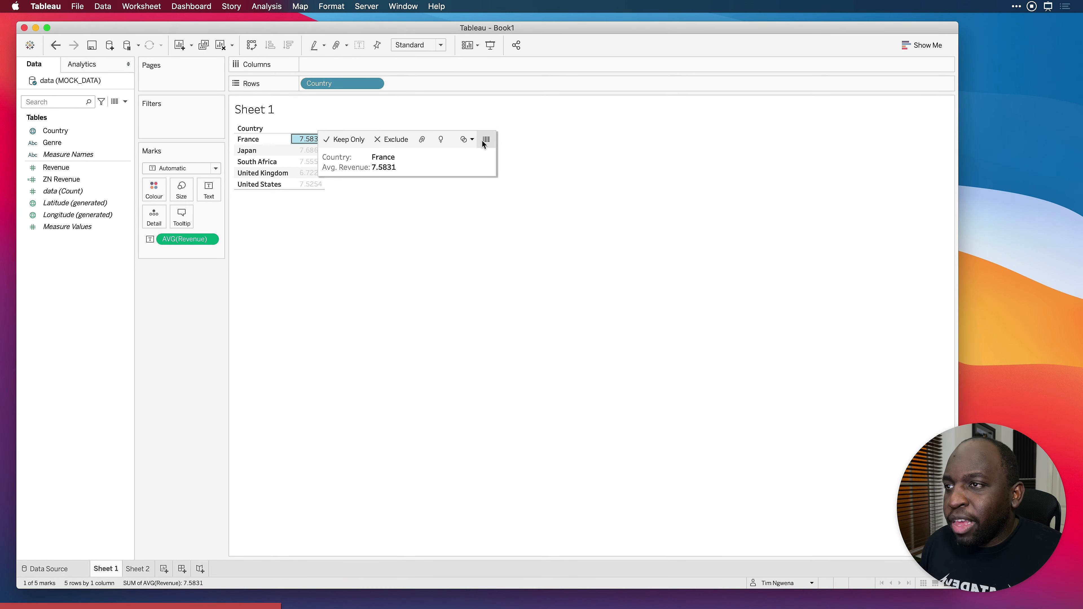
{"action": "left_click", "coordinate": [487, 139]}
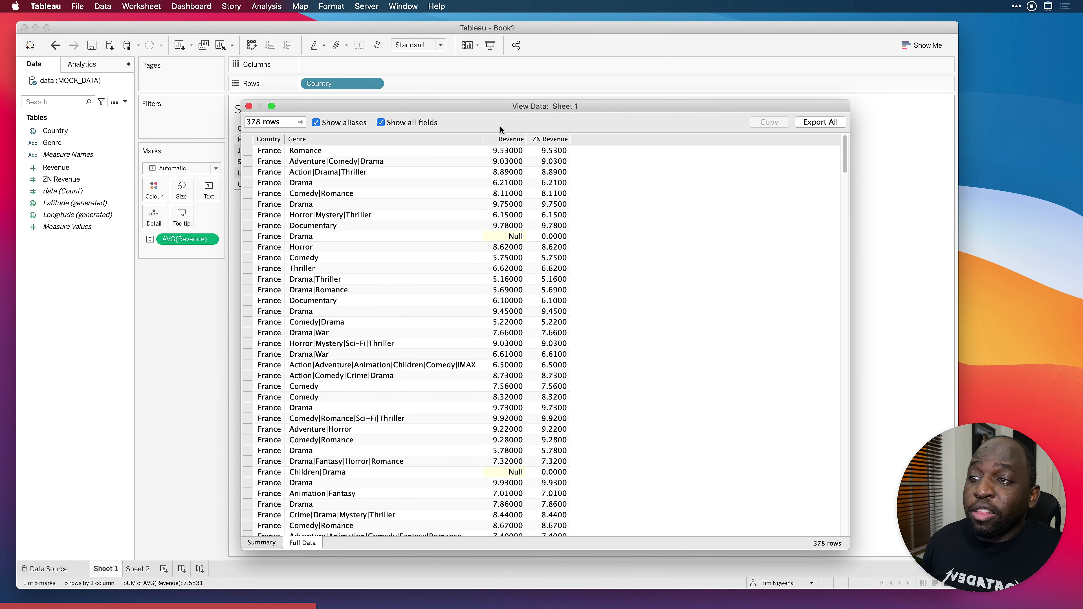
{"action": "mouse_move", "coordinate": [510, 139]}
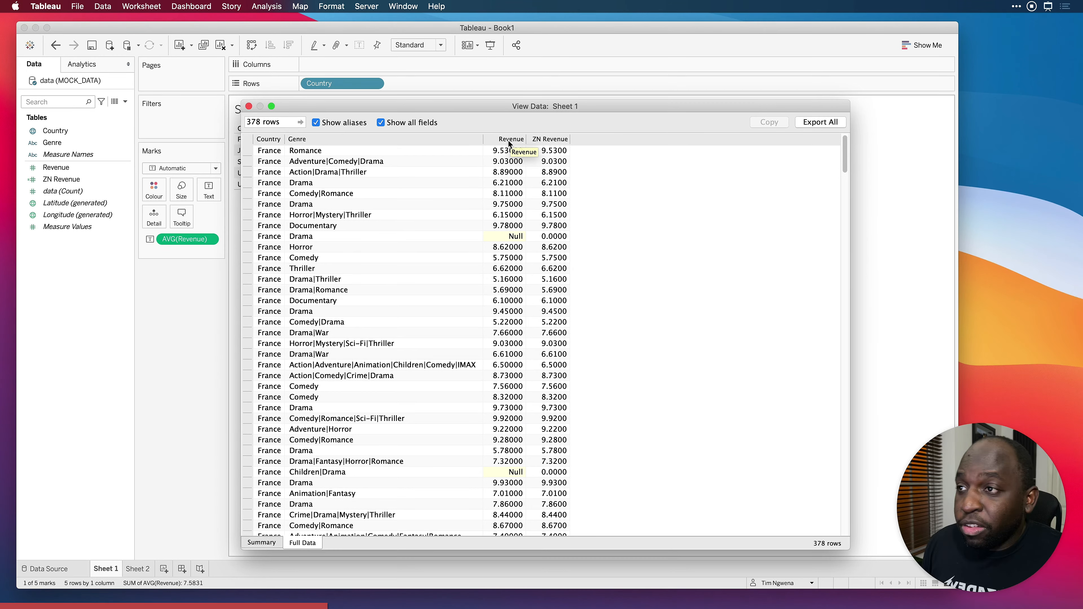
{"action": "left_click", "coordinate": [502, 139]}
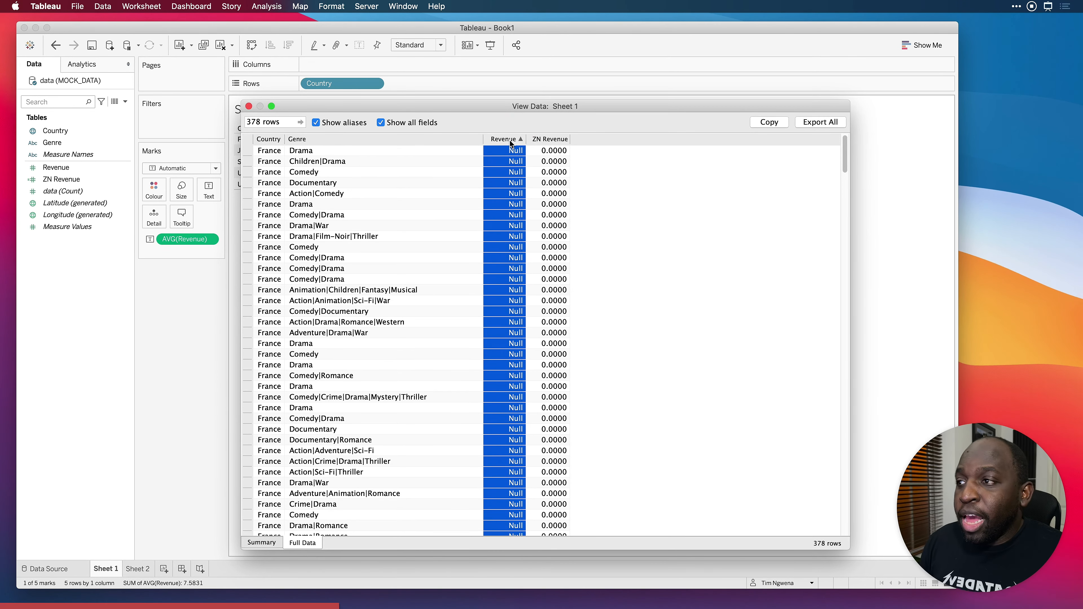
{"action": "mouse_move", "coordinate": [510, 329]}
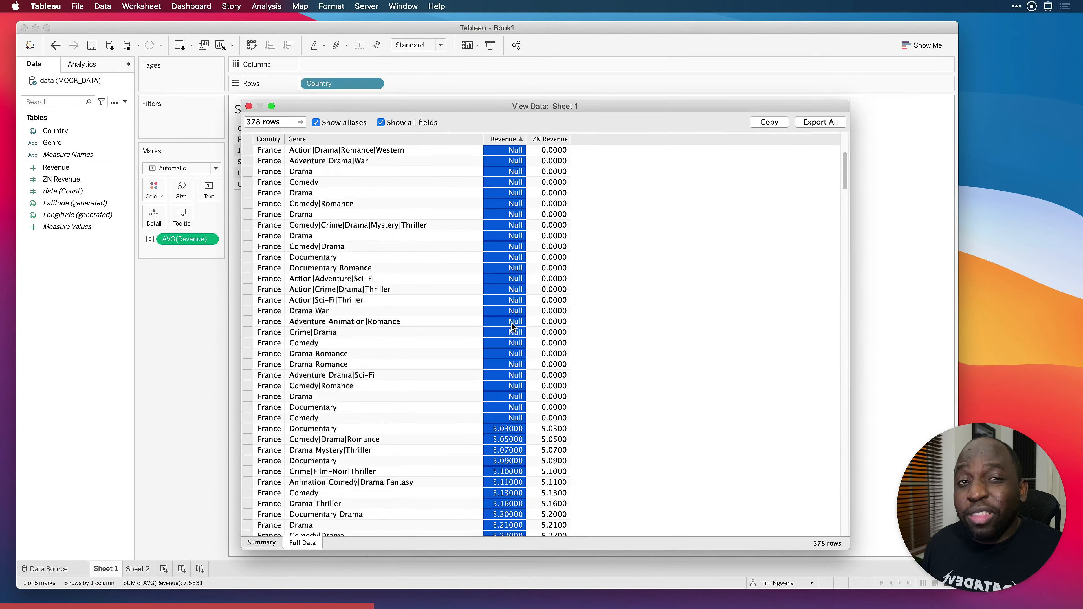
{"action": "scroll", "scroll_direction": "down", "scroll_amount": 3}
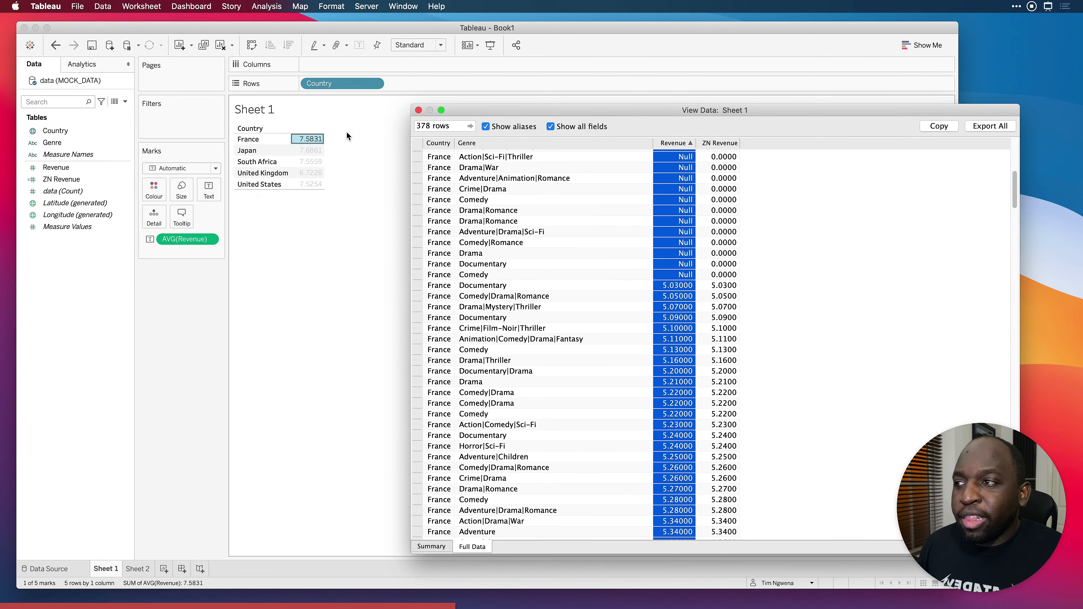
{"action": "mouse_move", "coordinate": [316, 146]}
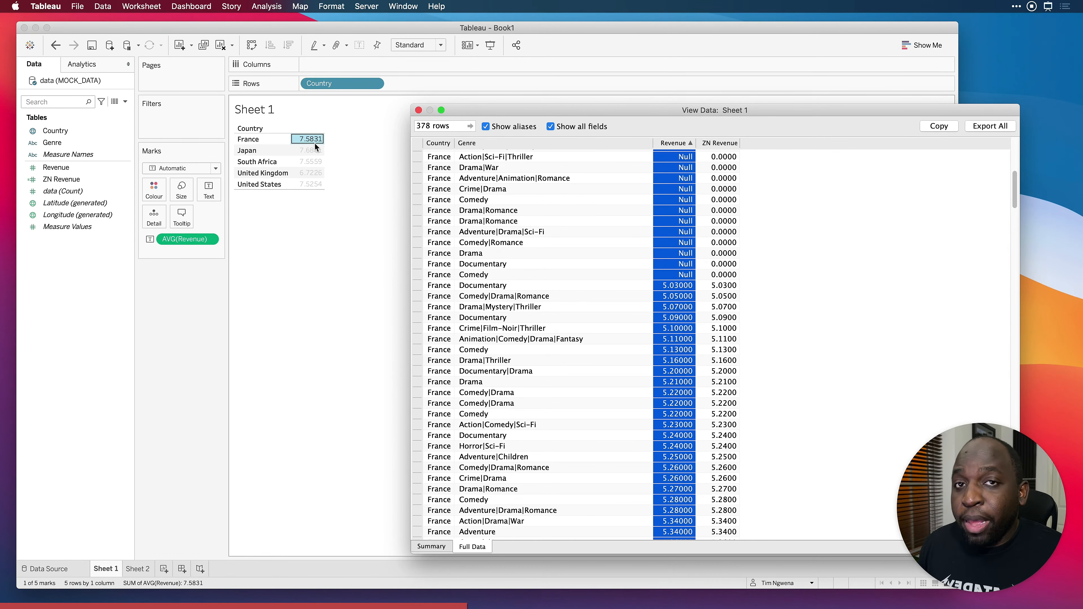
{"action": "mouse_move", "coordinate": [706, 205]}
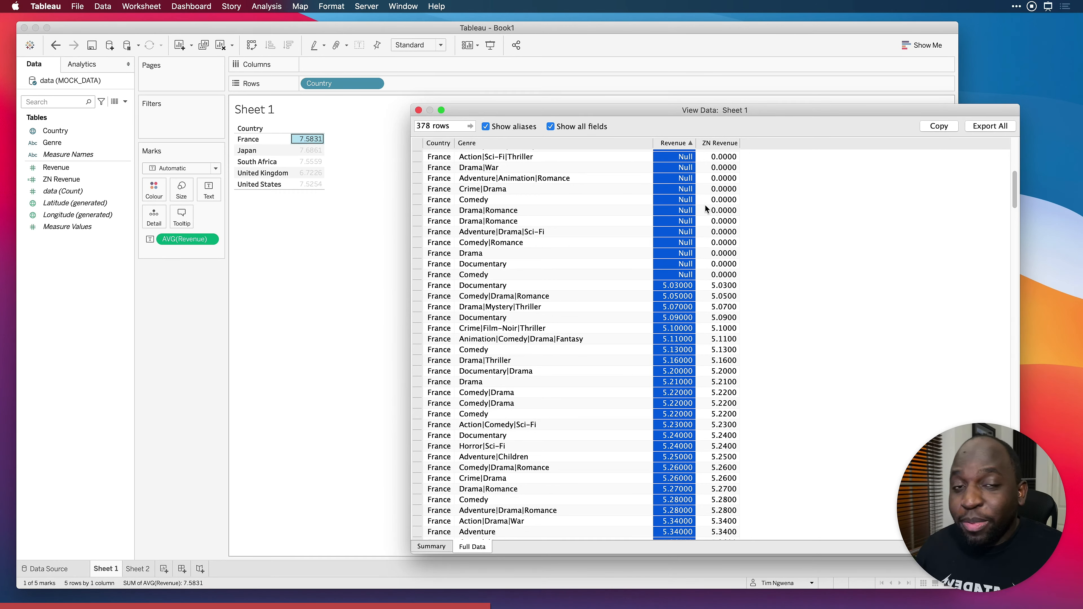
{"action": "mouse_move", "coordinate": [422, 116]}
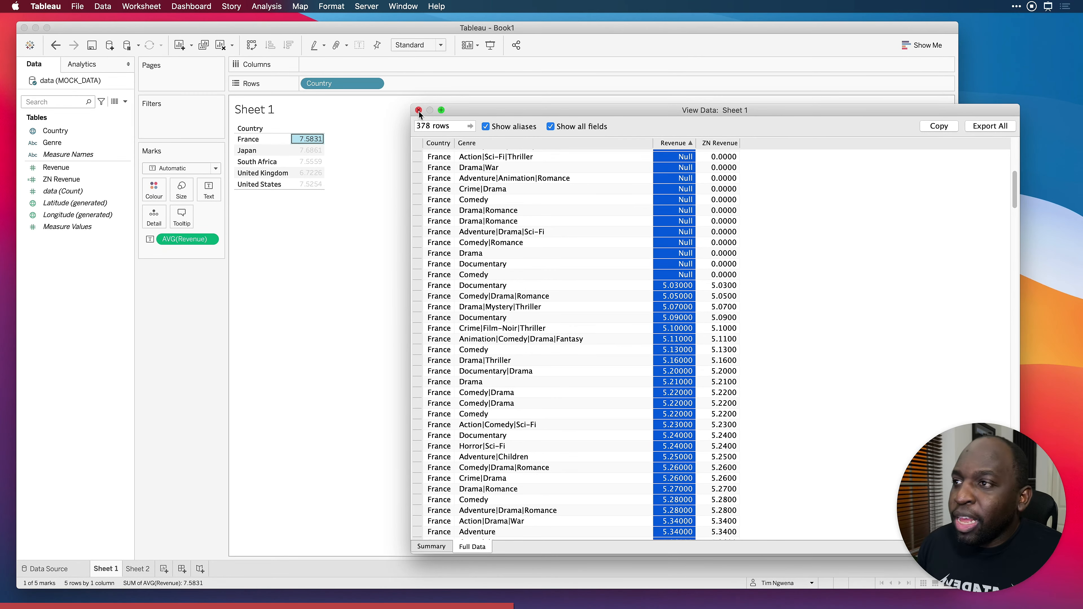
{"action": "left_click", "coordinate": [418, 110]}
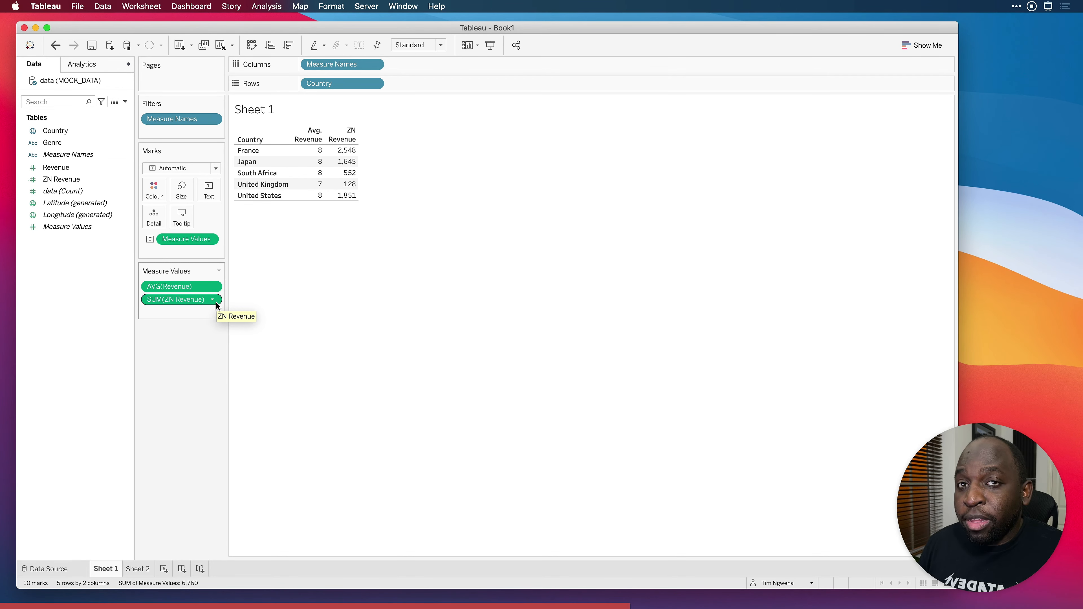
Switch the ZN Revenue measure from SUM to Average so it sits beside average Revenue
{"action": "left_click", "coordinate": [214, 299]}
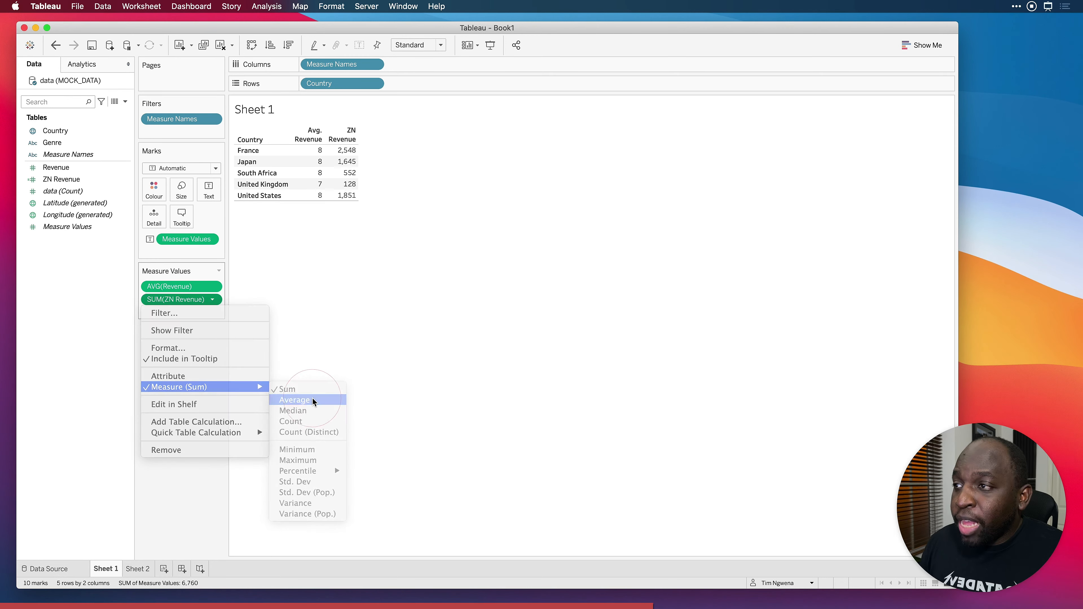
{"action": "left_click", "coordinate": [295, 400]}
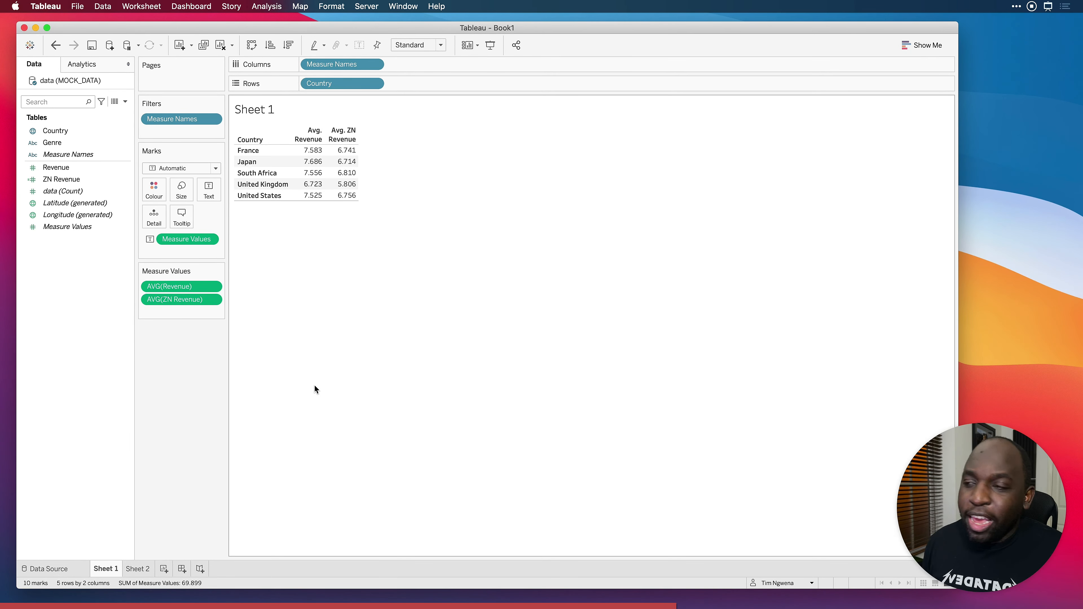
{"action": "mouse_move", "coordinate": [319, 363]}
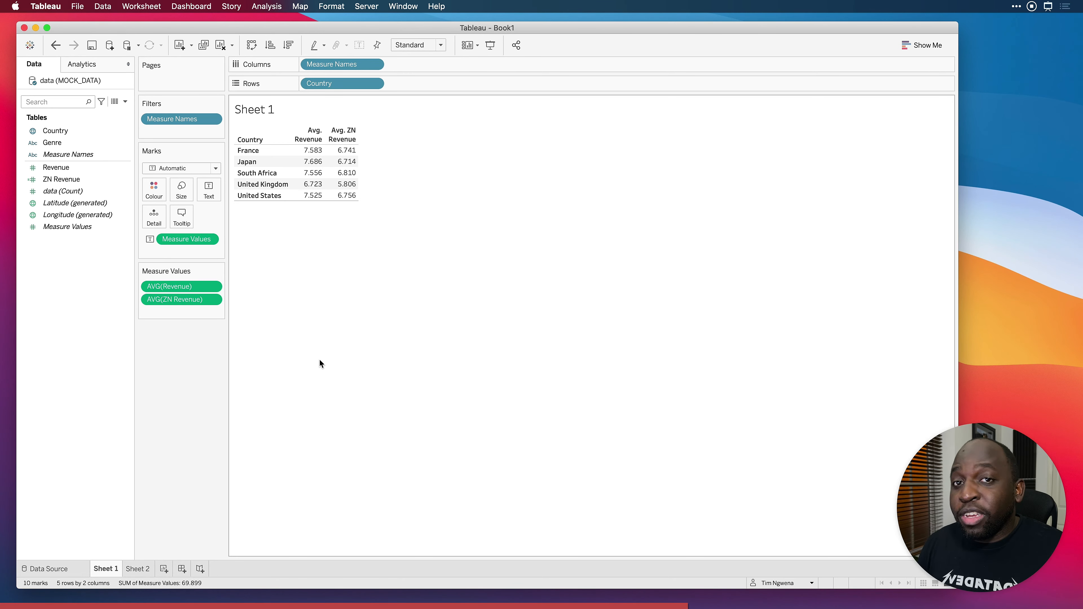